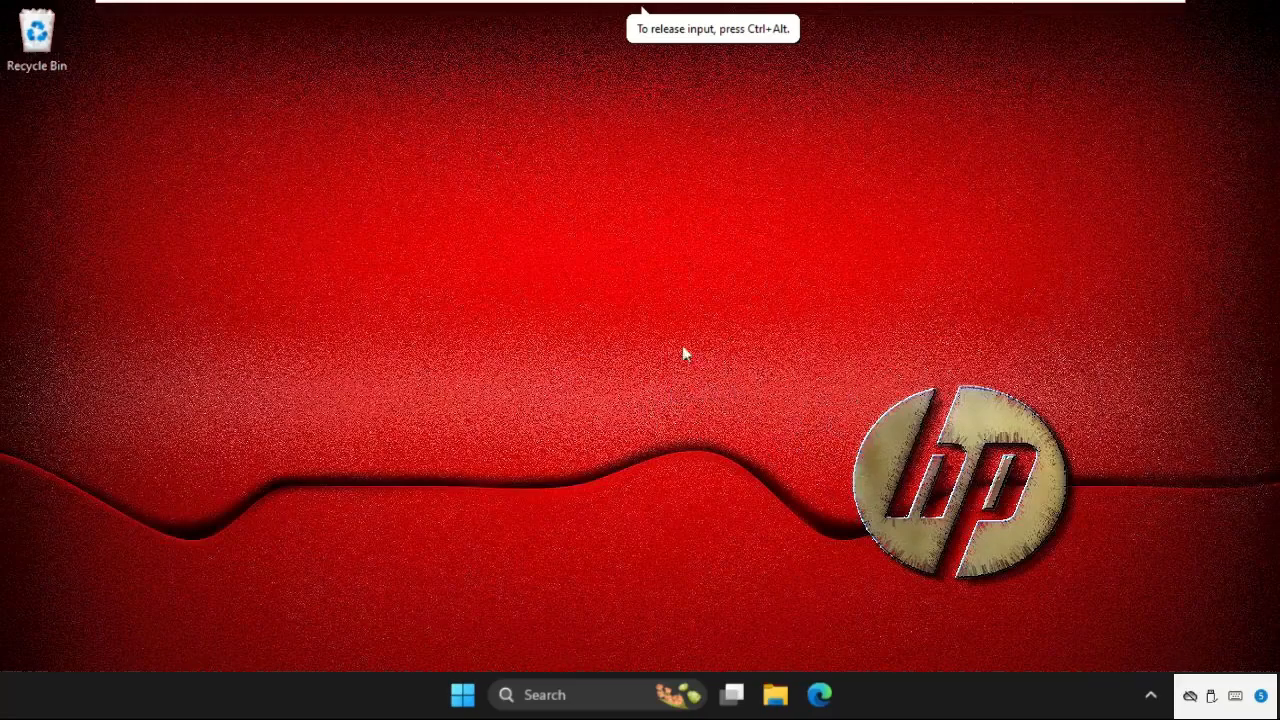
mouse_move(542, 346)
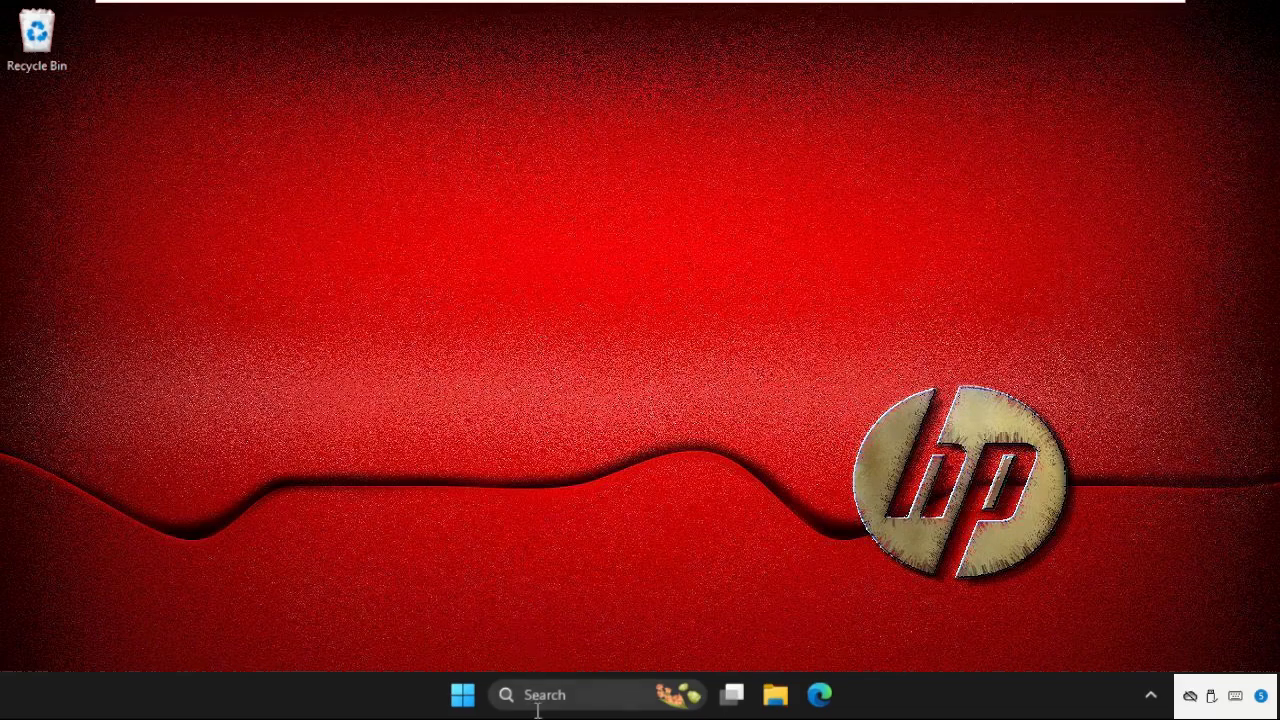
Search the taskbar for 'cmd' so Command Prompt appears as the best match.
left_click(506, 696)
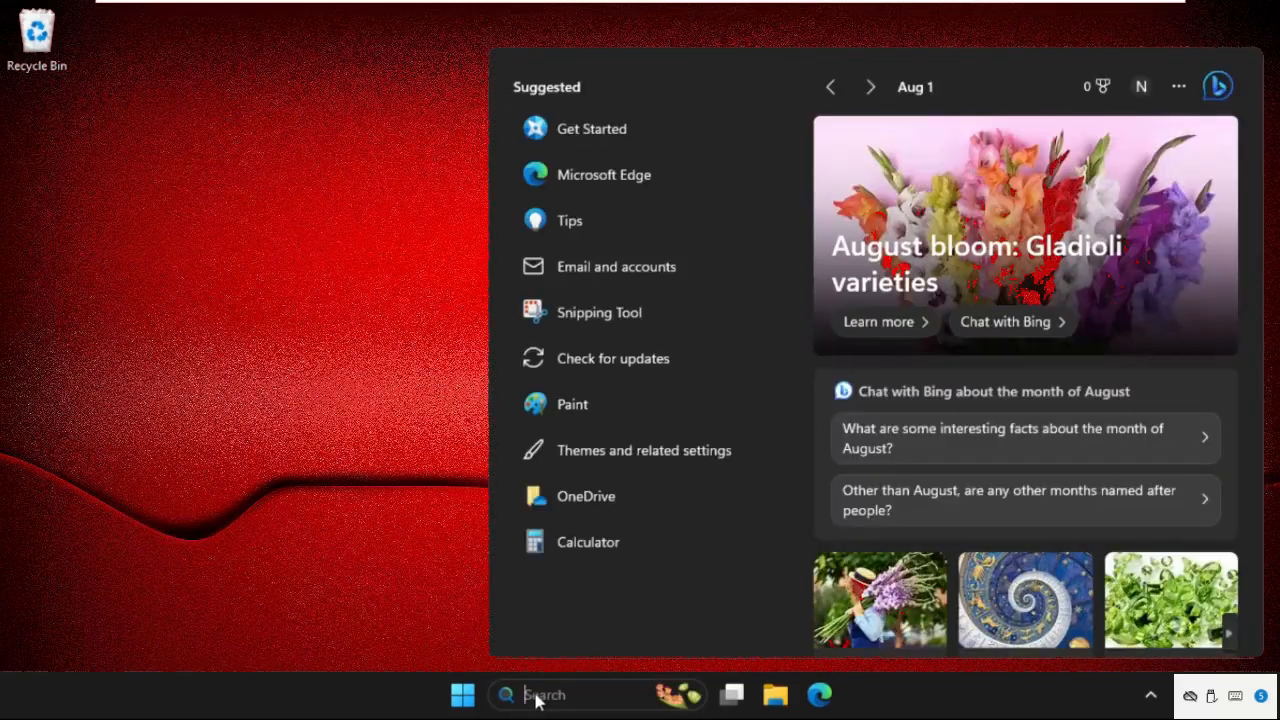
type("cmd")
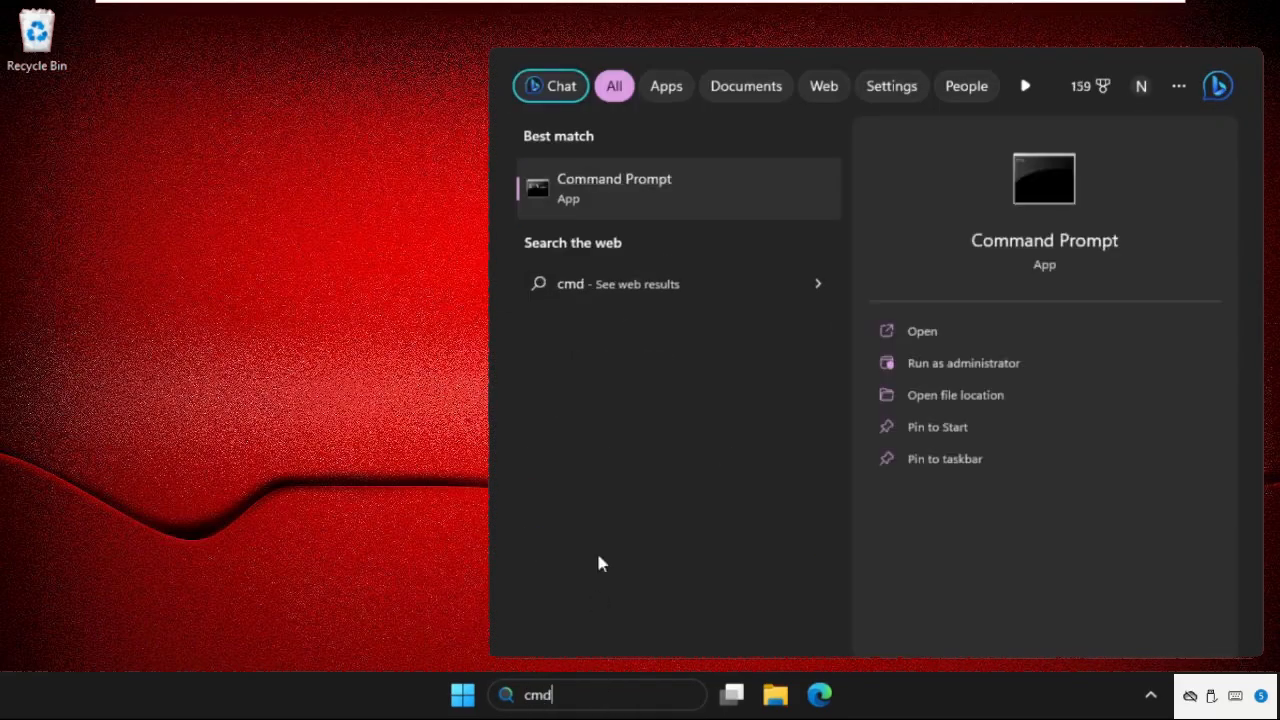
mouse_move(680, 222)
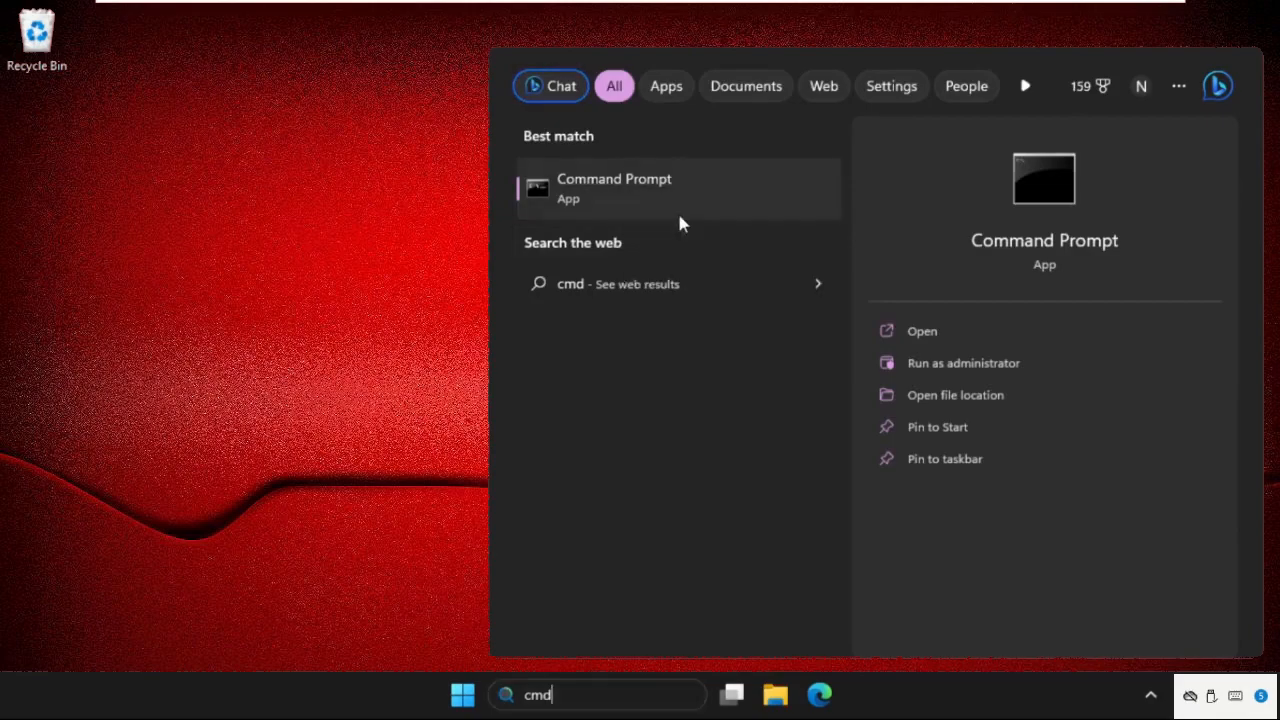
Launch Command Prompt as administrator and enter ipconfig /flushdns to flush the DNS cache.
left_click(962, 362)
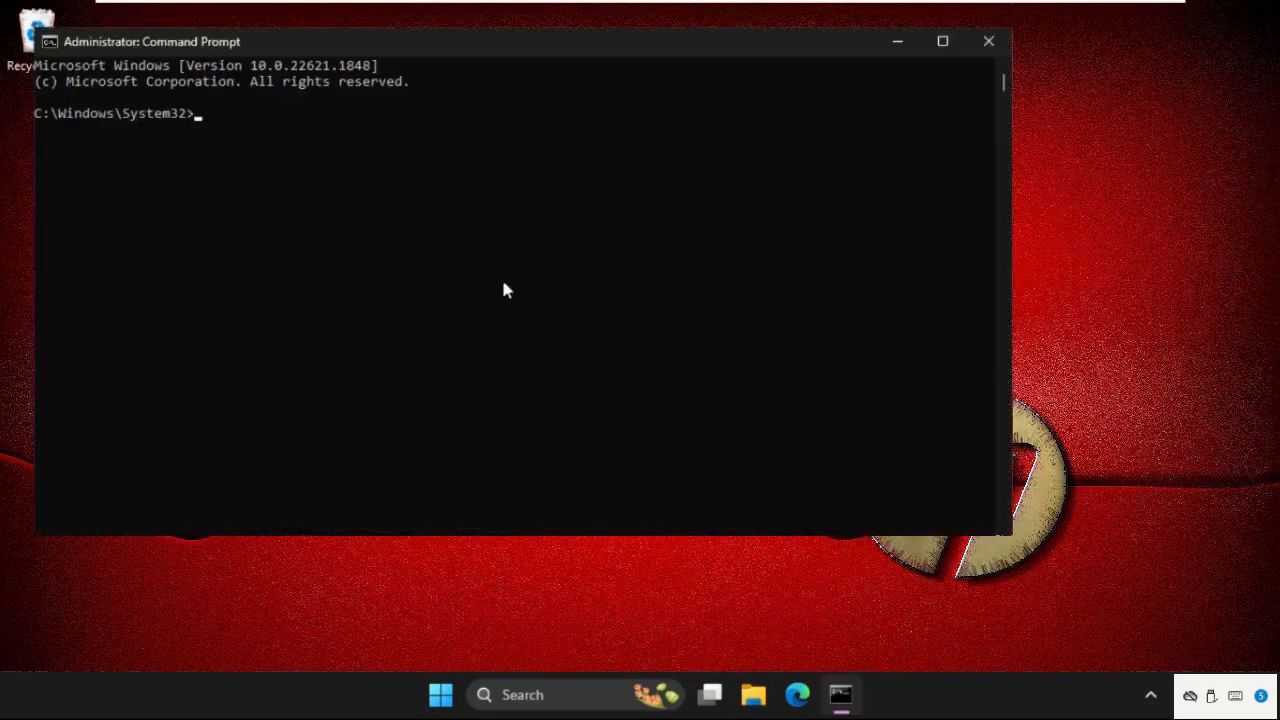
left_click_drag(150, 40, 360, 100)
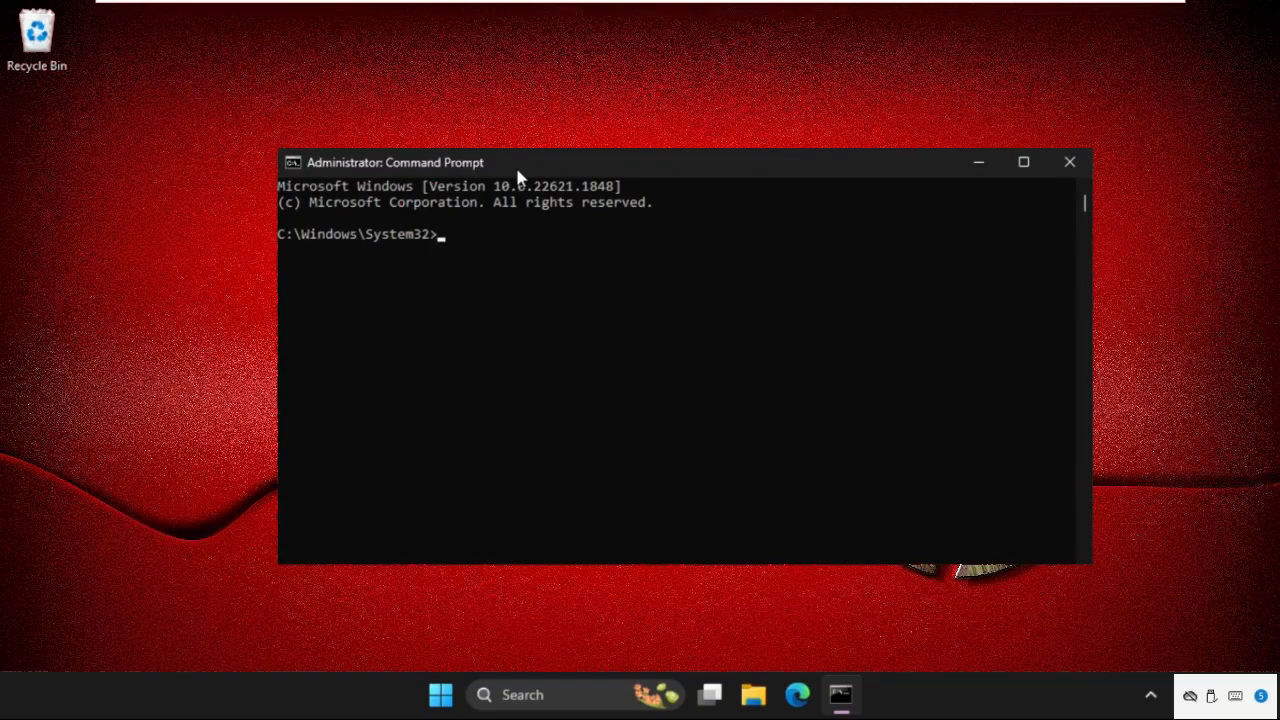
type("ipconfig")
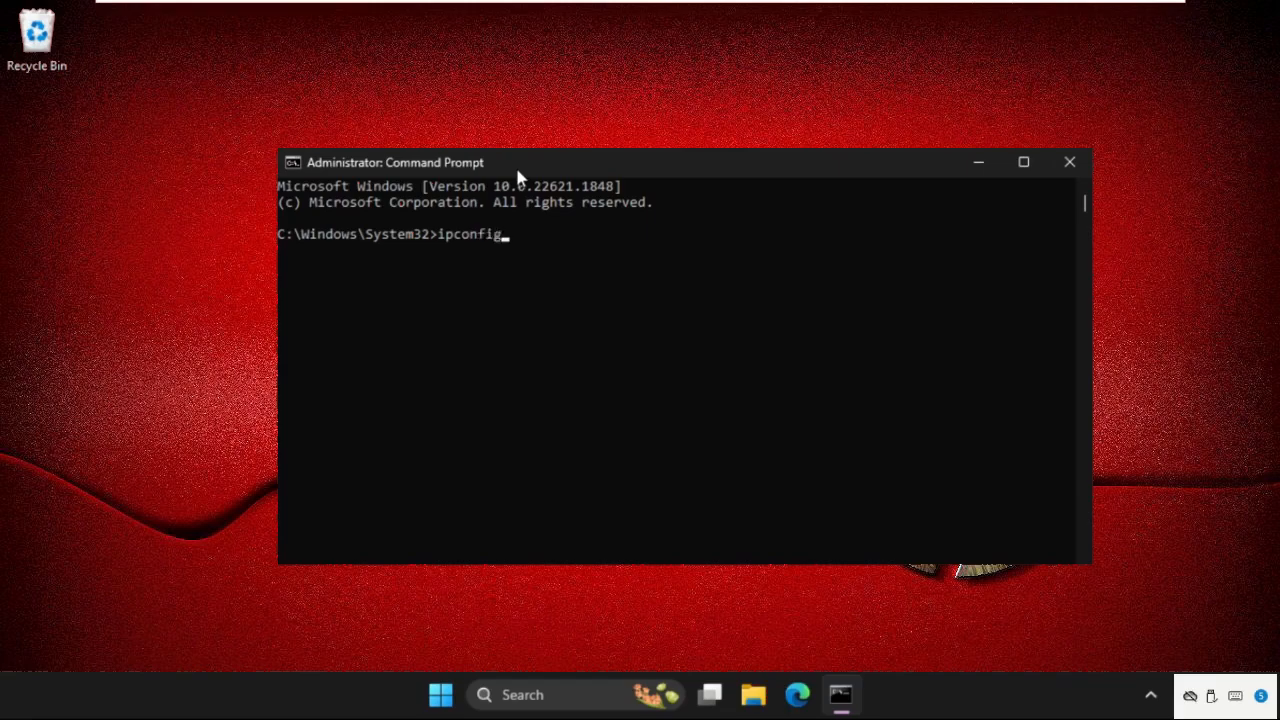
type("/fl")
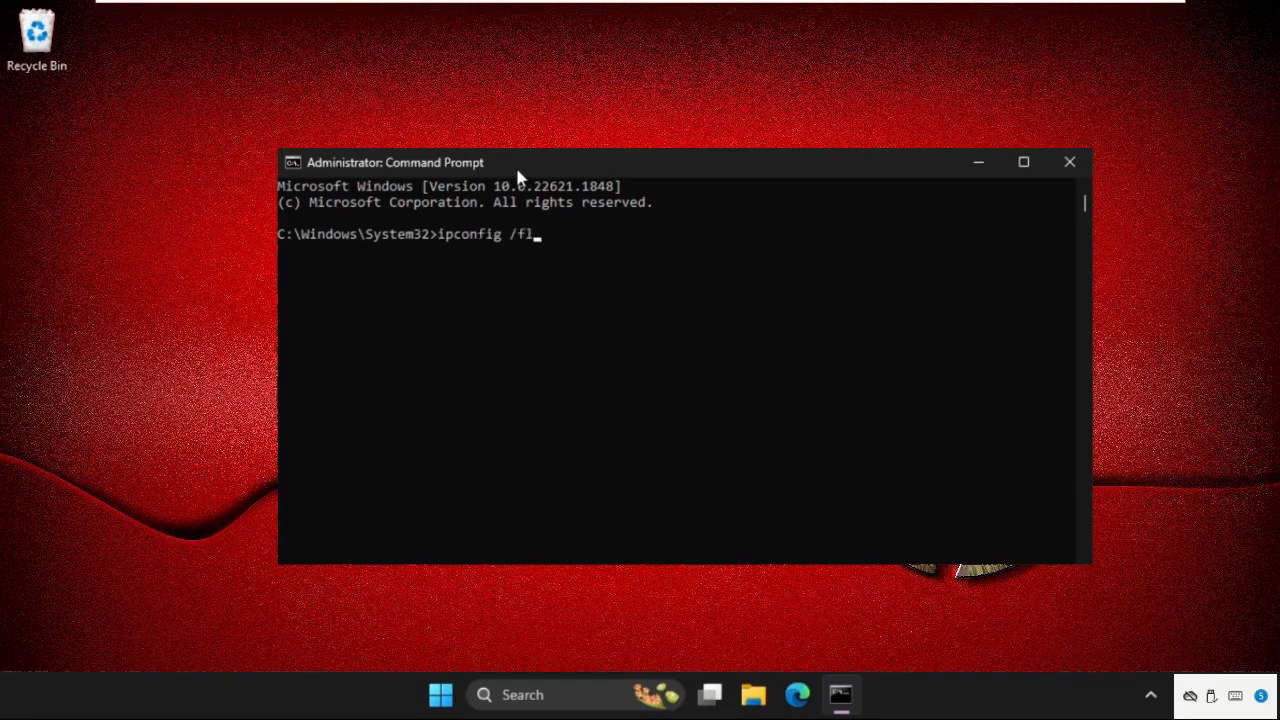
type("ushdns")
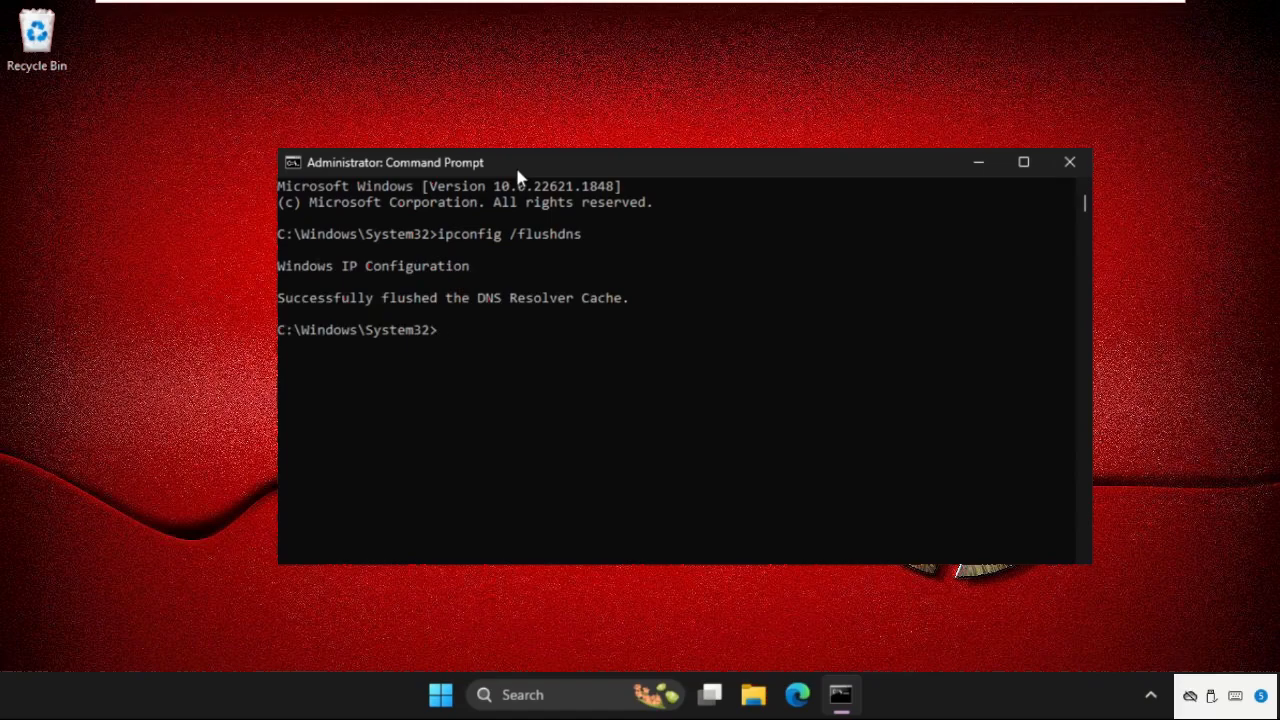
Run netsh winsock reset to reset the Winsock catalog.
type("net")
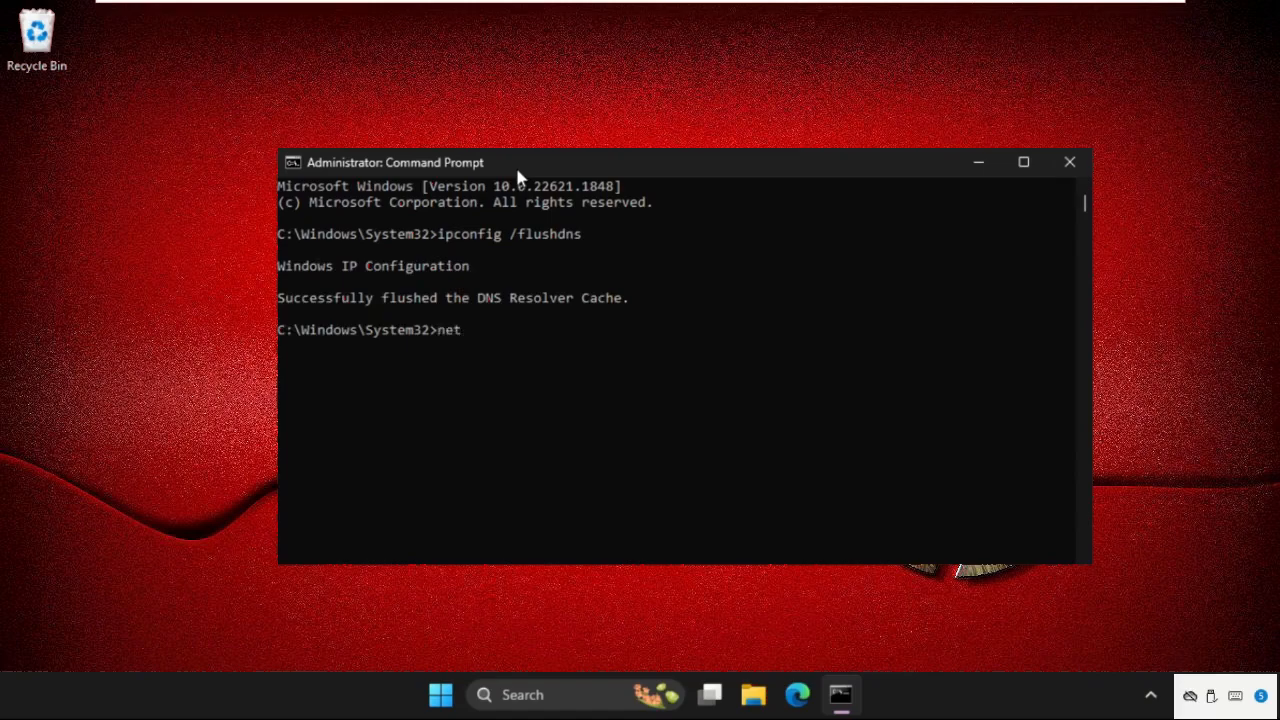
type("sh wins")
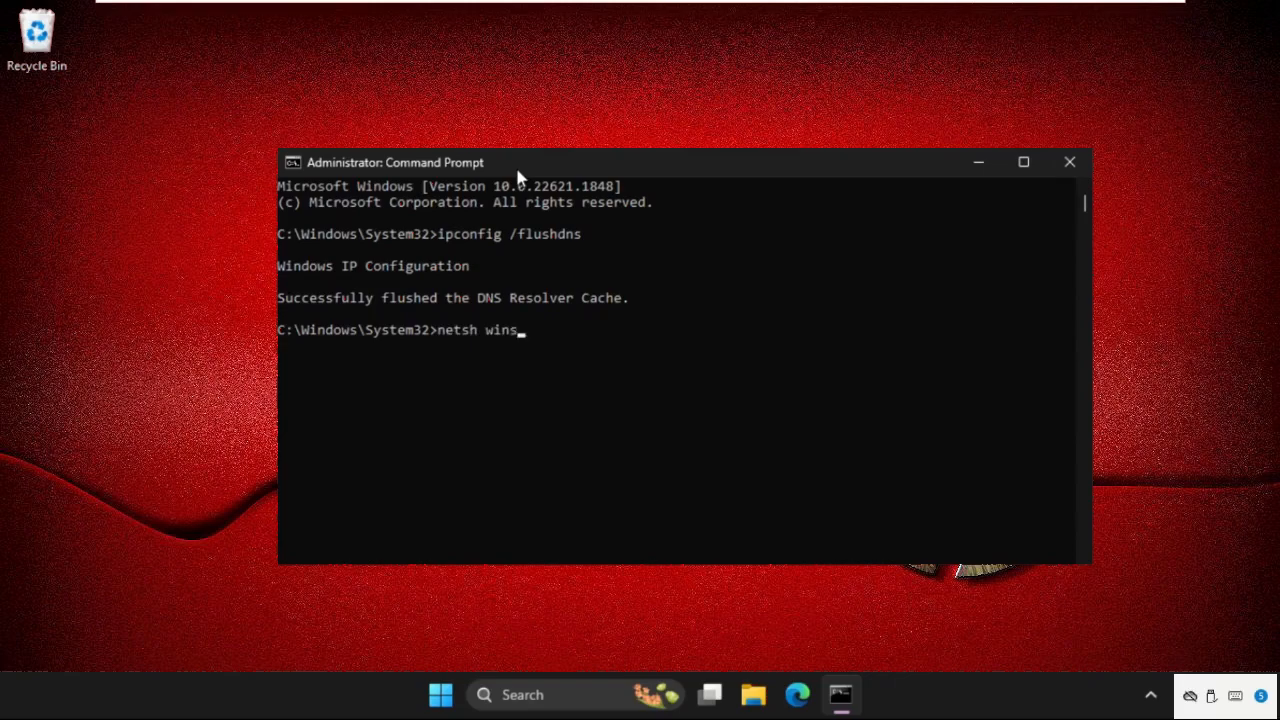
type("oc")
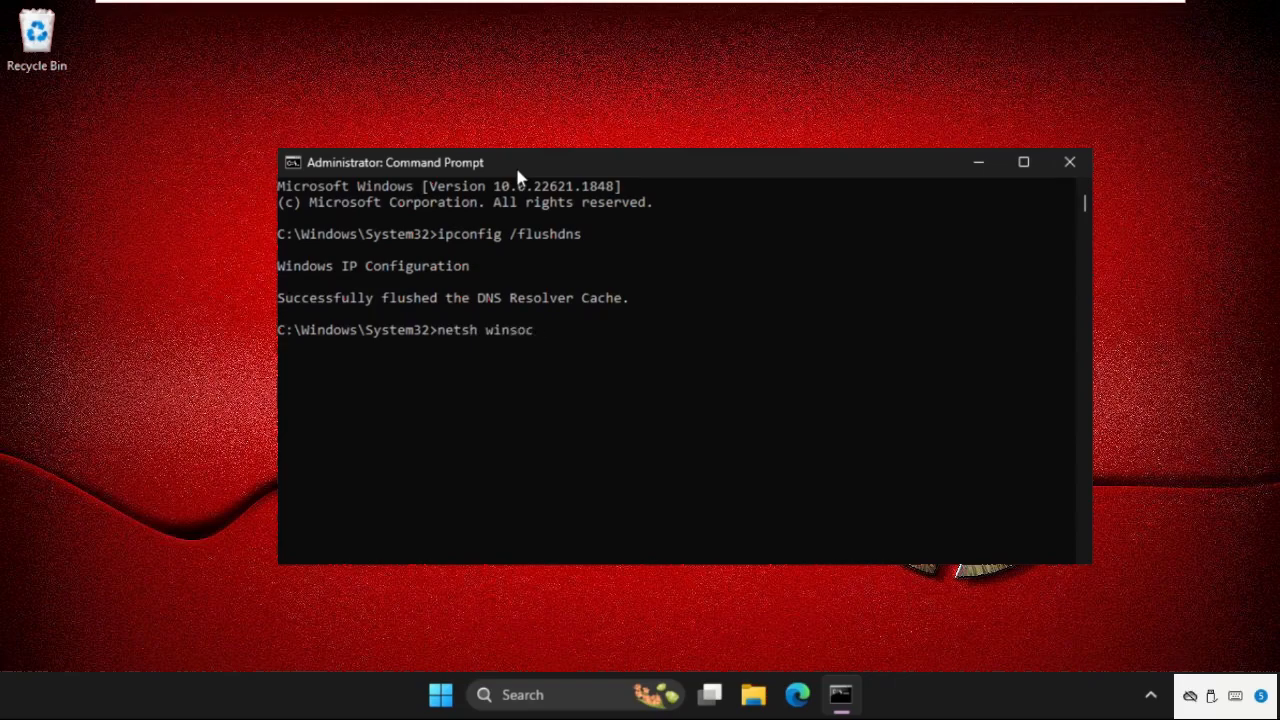
type("k reset")
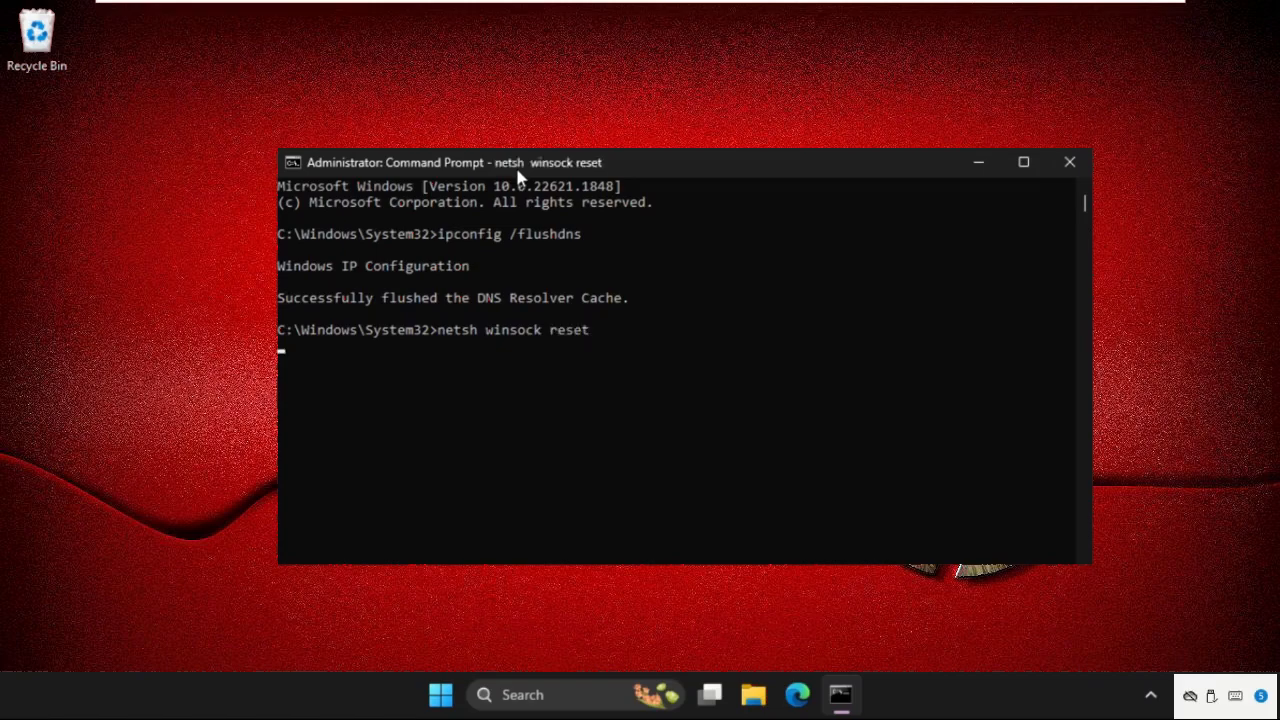
key("Return")
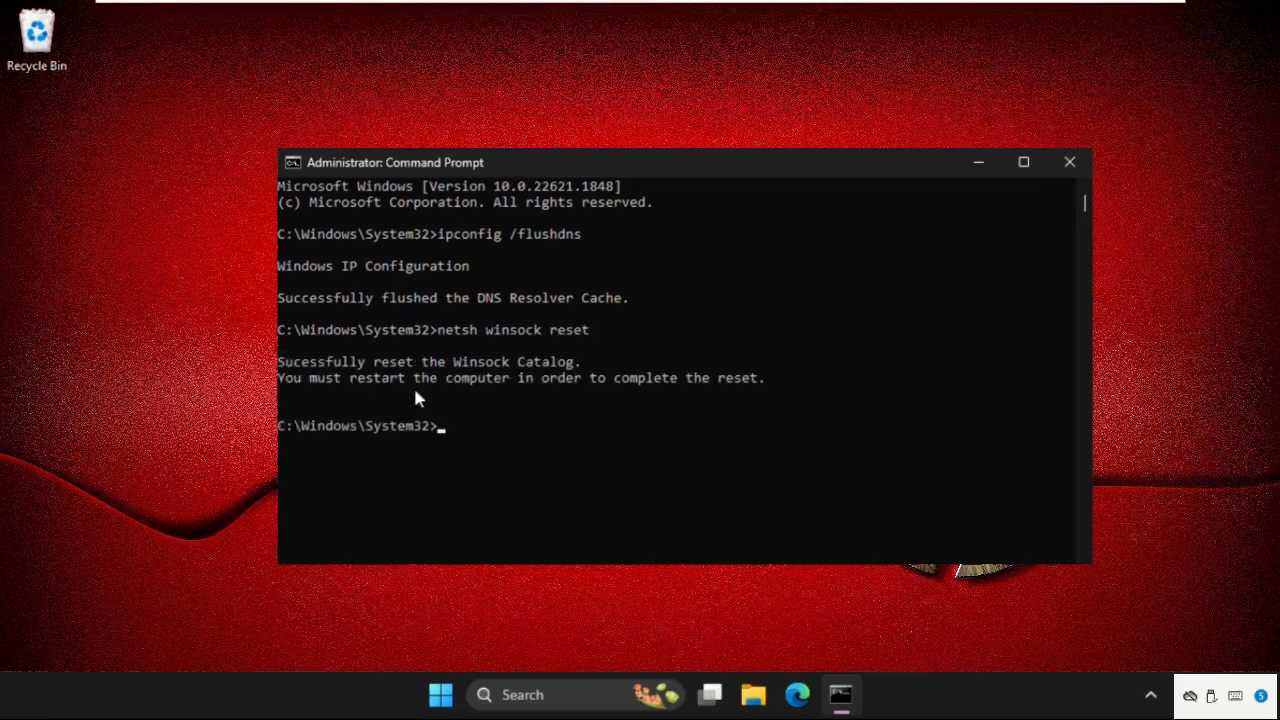
mouse_move(688, 420)
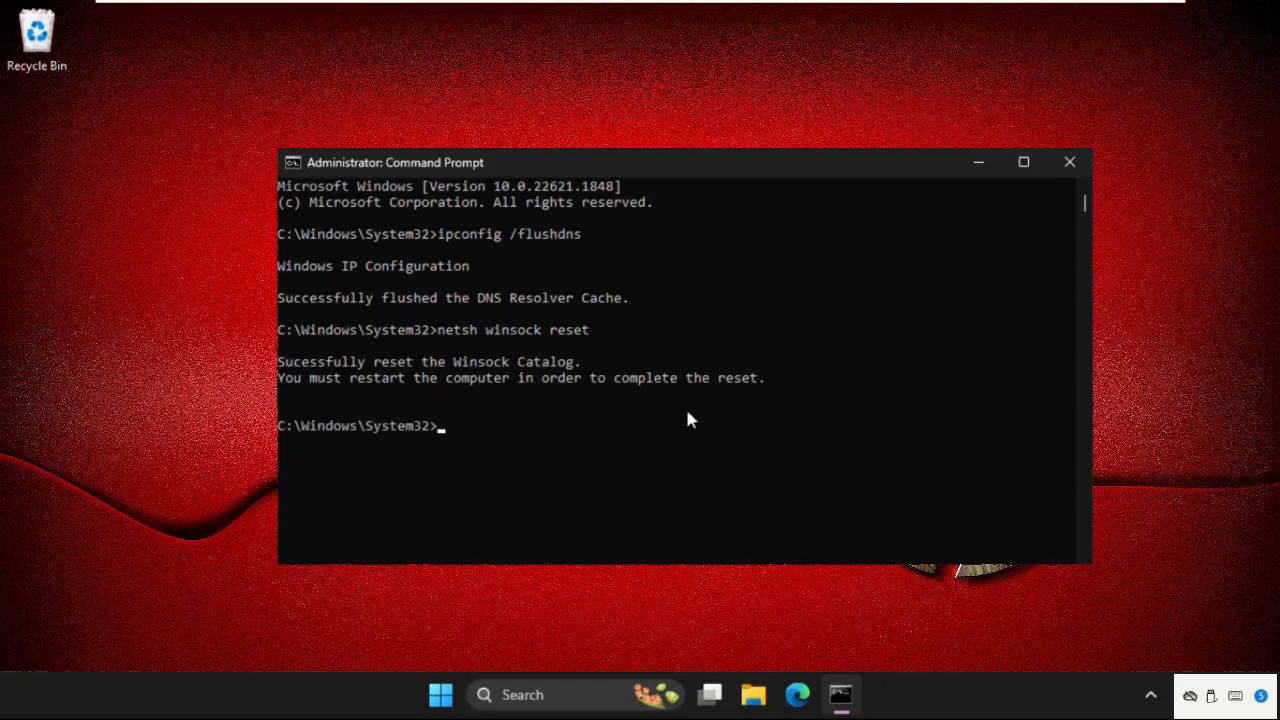
mouse_move(1058, 176)
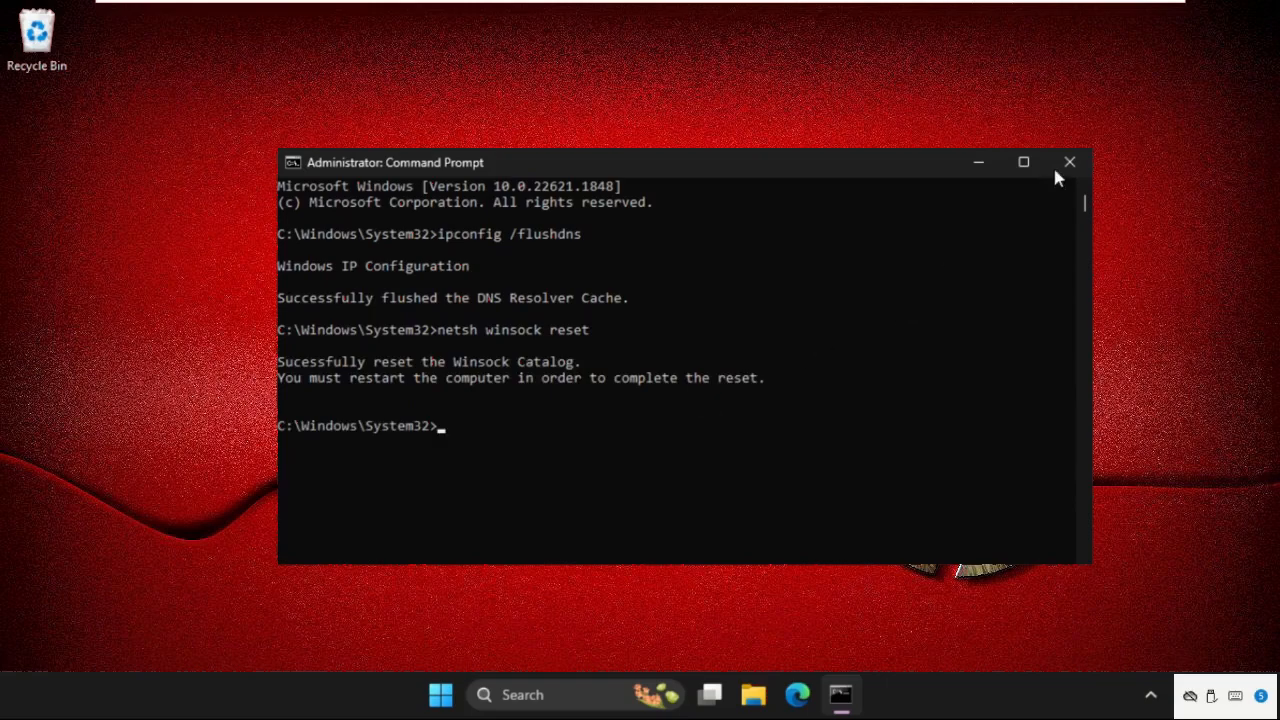
Close the console and search 'settings' to reach Network & internet in Windows Settings.
left_click(1068, 160)
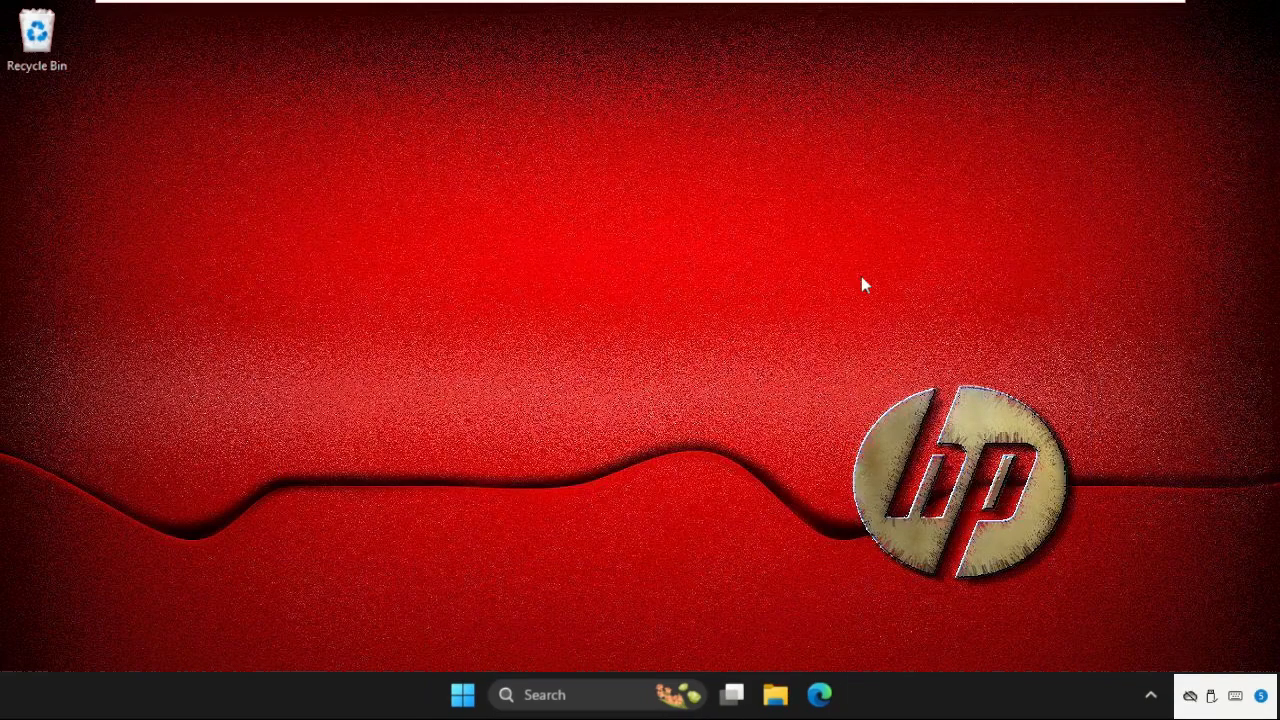
mouse_move(578, 694)
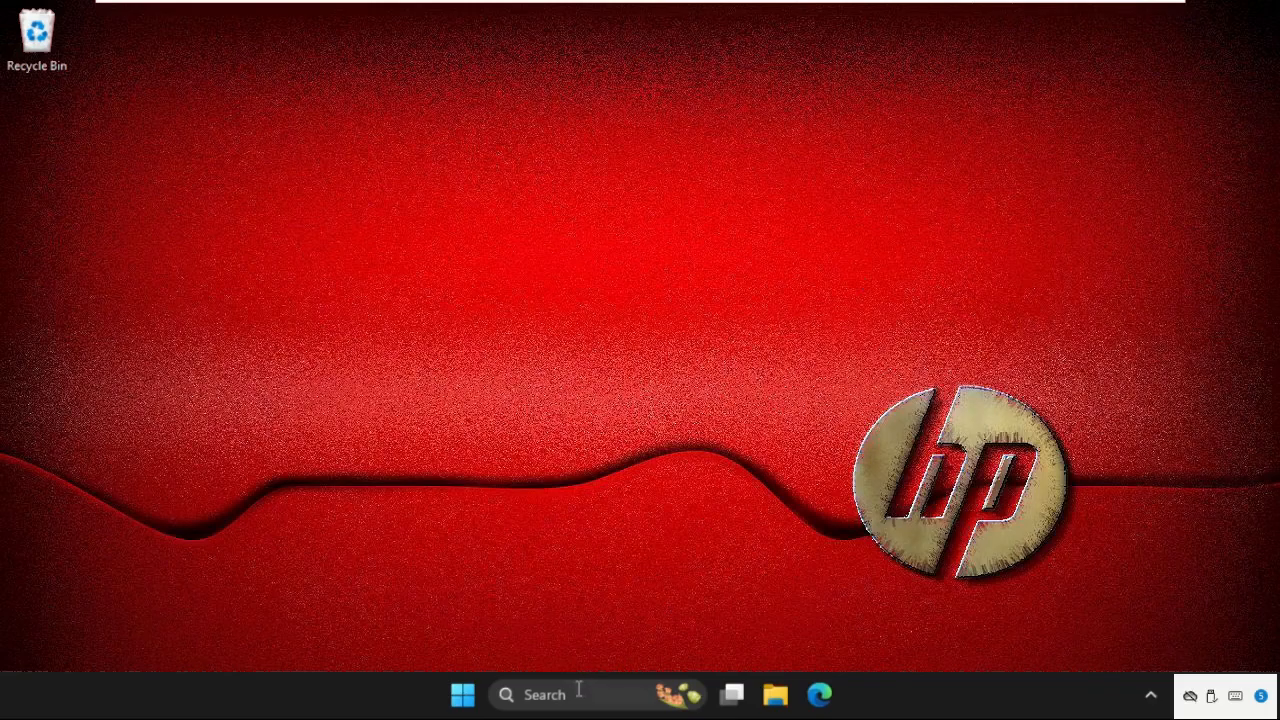
type("settings")
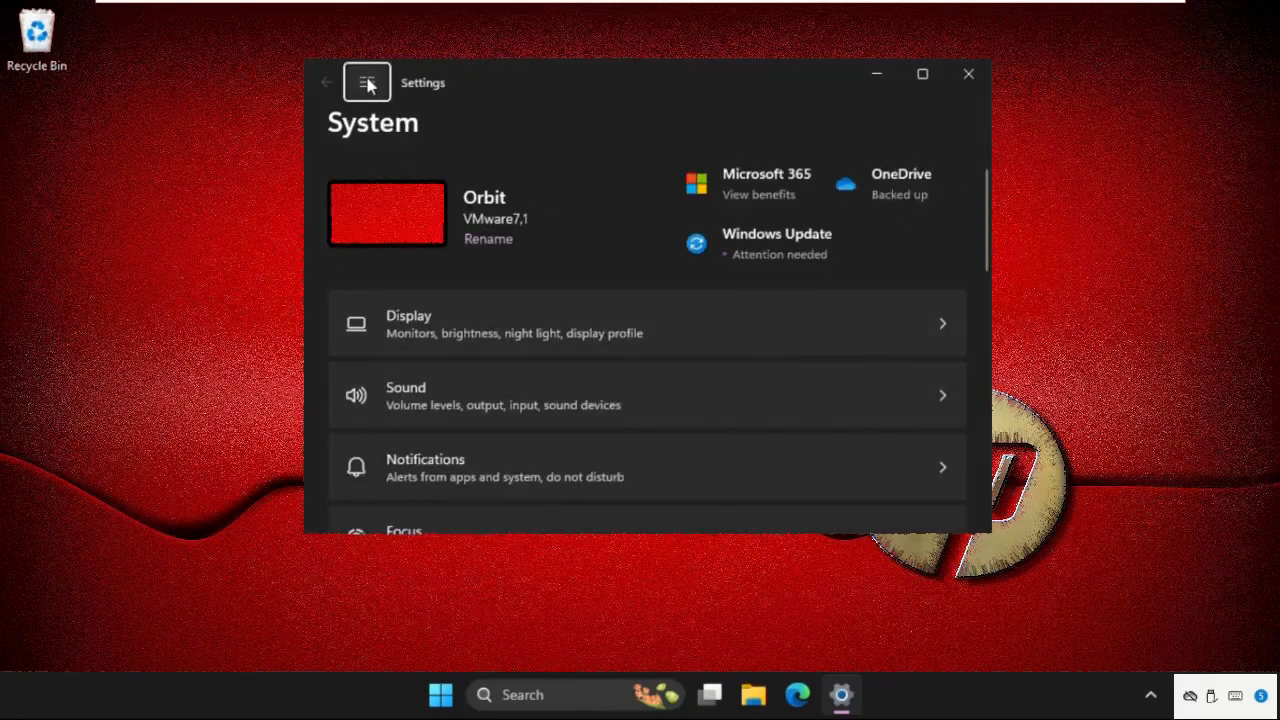
left_click(368, 82)
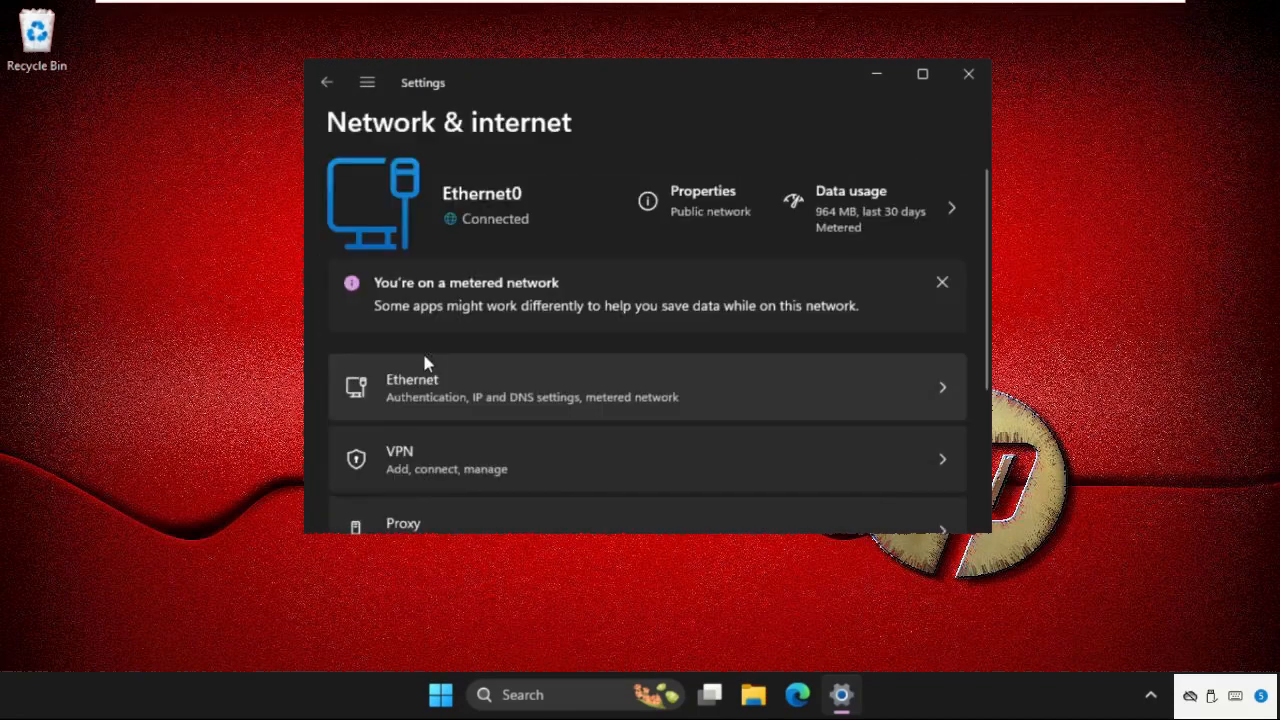
View the Proxy page showing all proxy options off, then return to Network & internet.
scroll("down", 3)
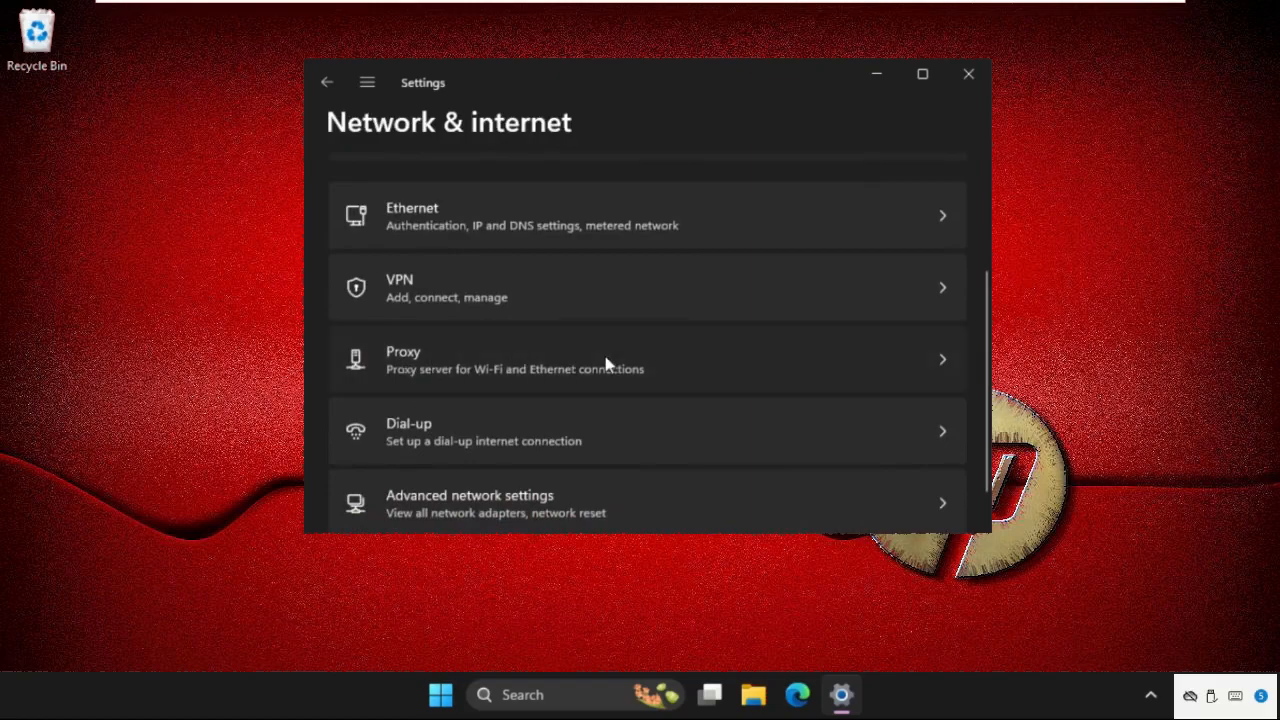
left_click(648, 360)
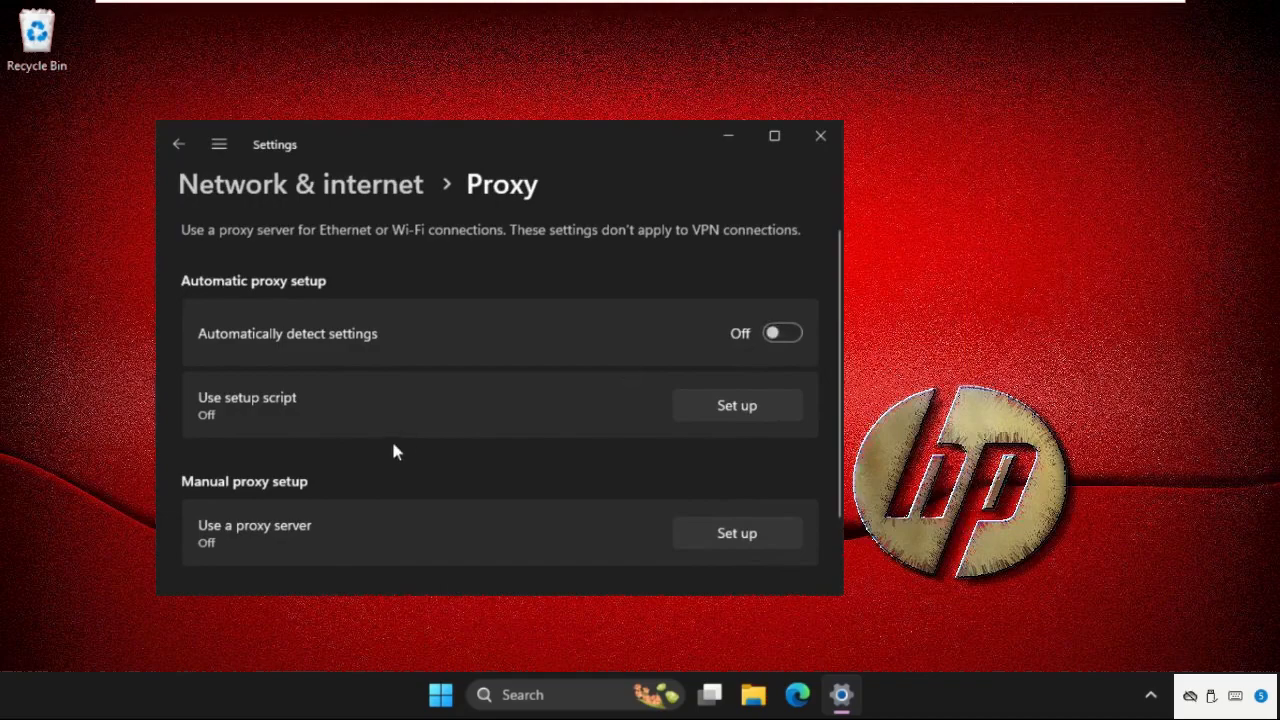
left_click(180, 144)
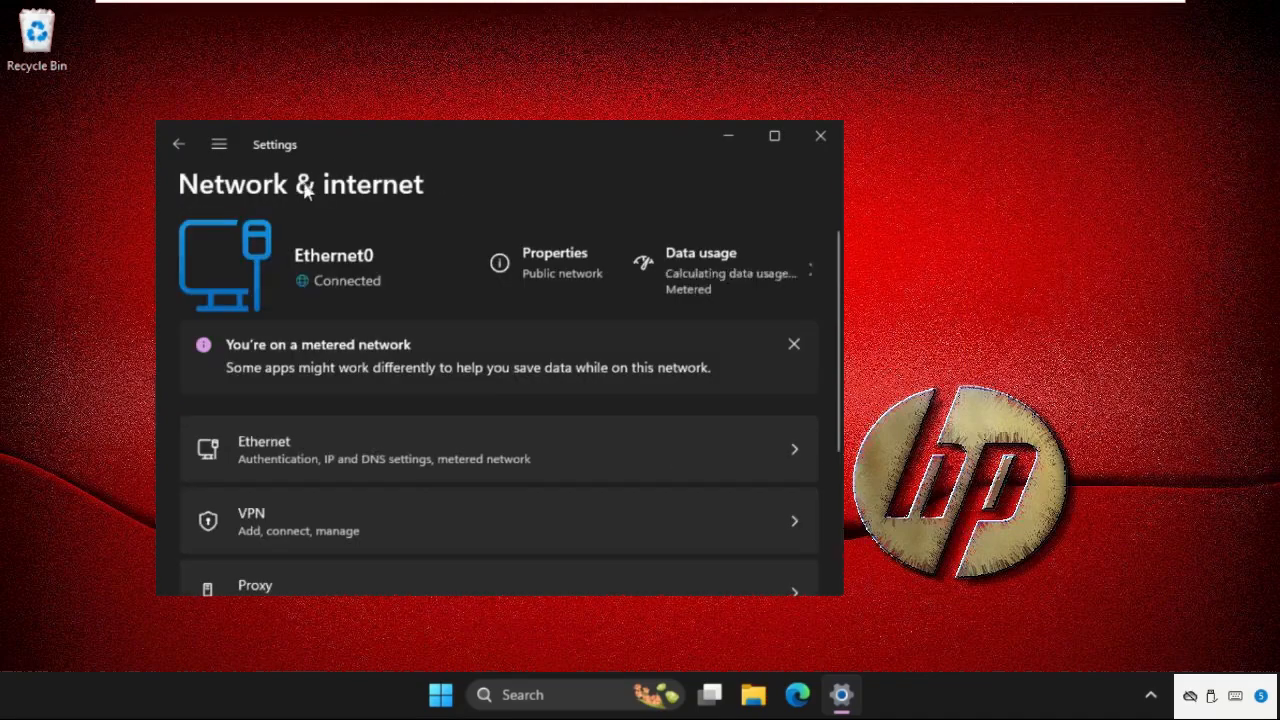
Scroll down toward Advanced network settings and the Network reset page.
scroll("down", 3)
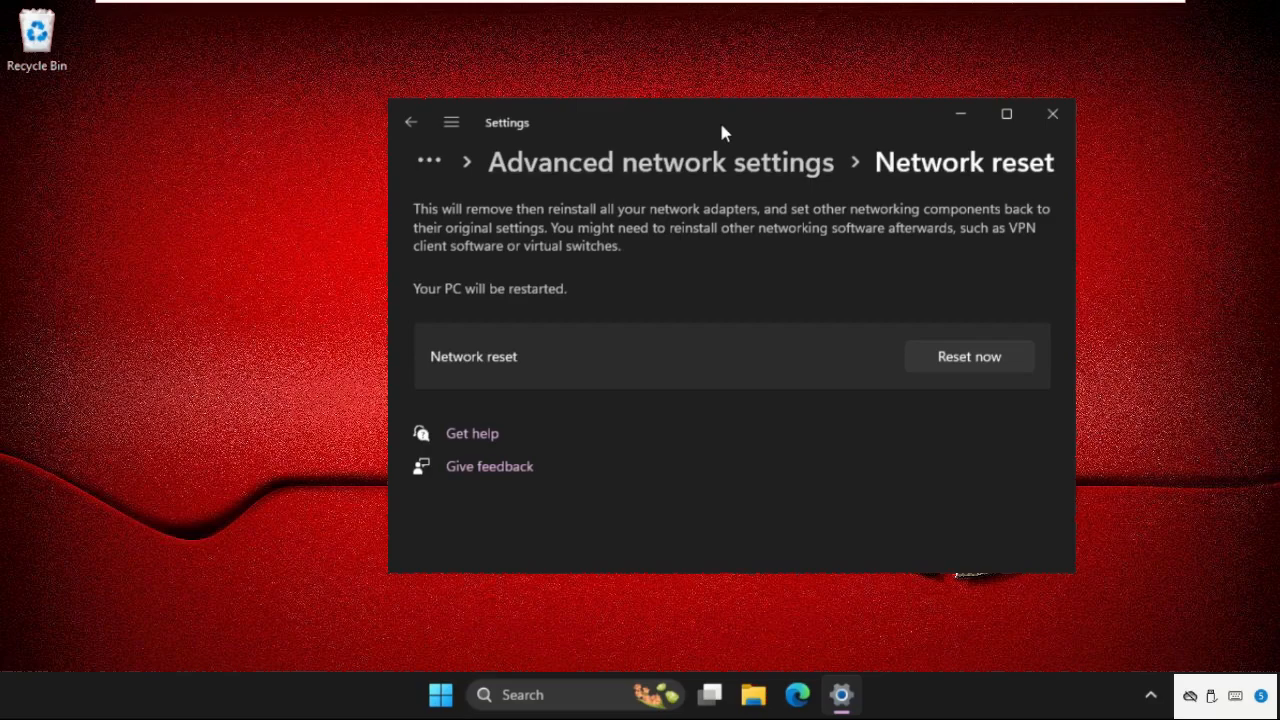
mouse_move(724, 196)
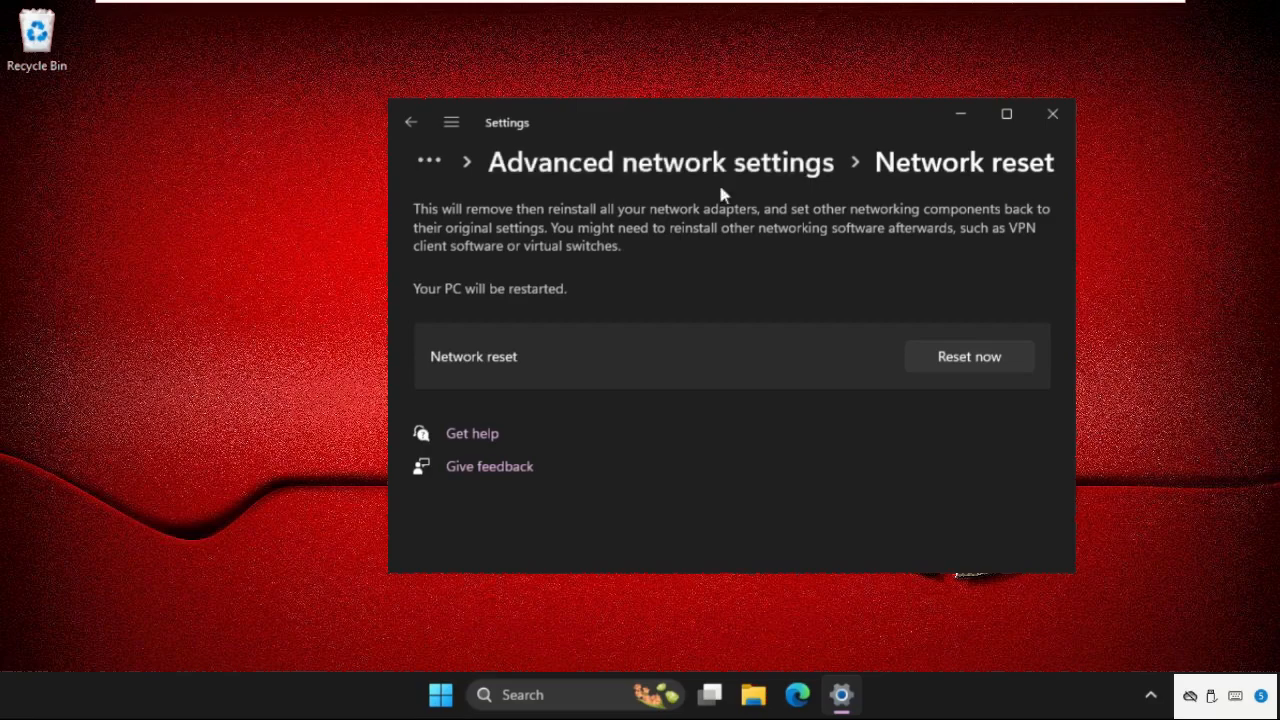
mouse_move(948, 372)
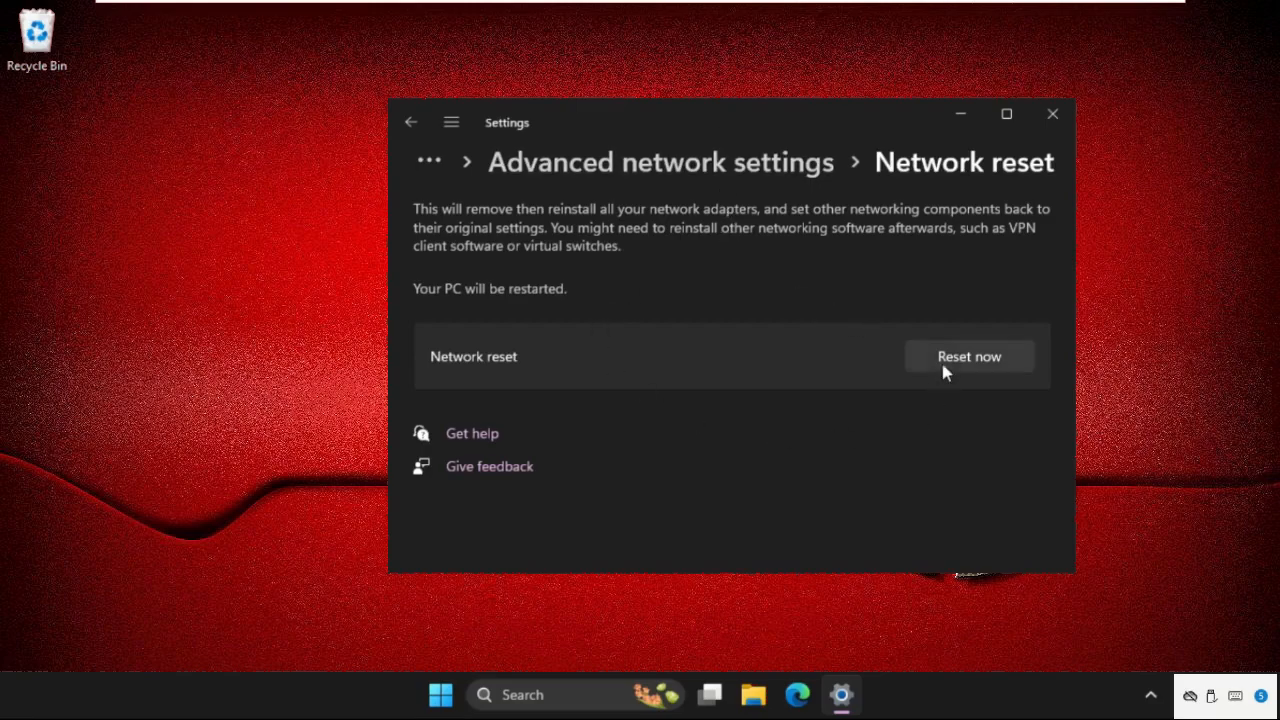
Run Reset now, confirm with Yes, and dismiss the five-minute sign-out notice.
left_click(968, 356)
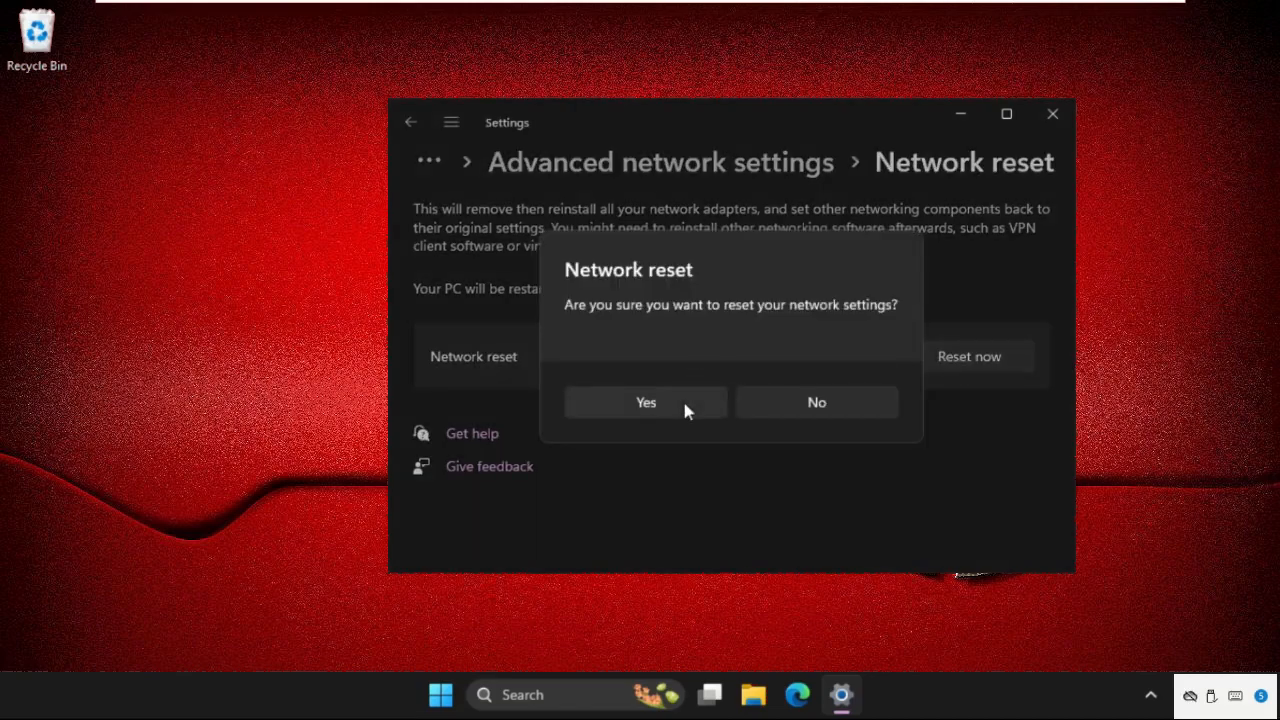
left_click(644, 400)
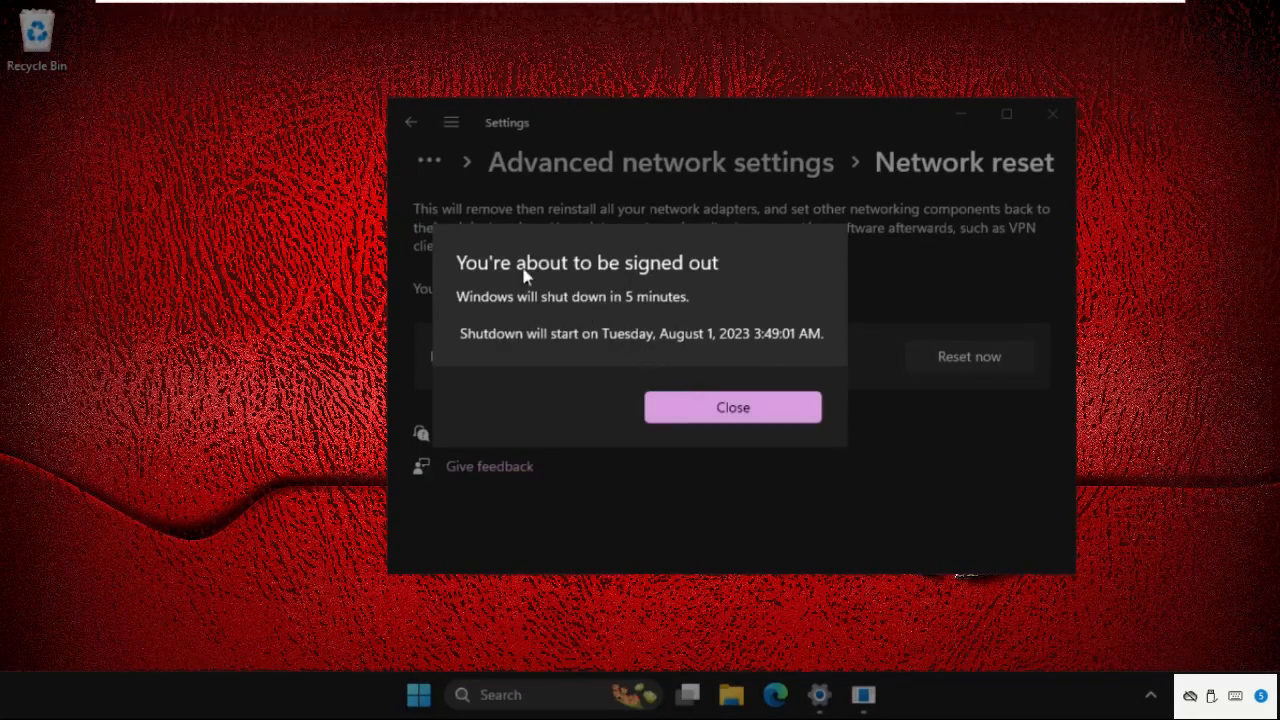
mouse_move(572, 320)
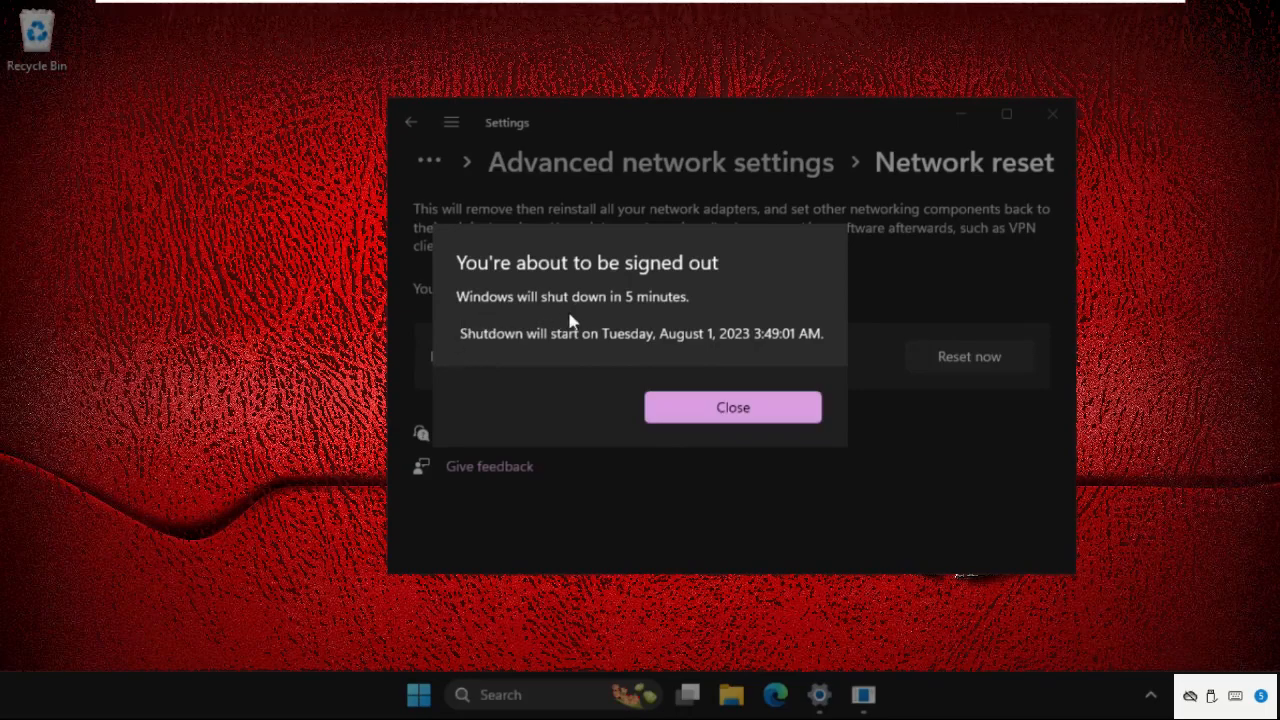
mouse_move(732, 408)
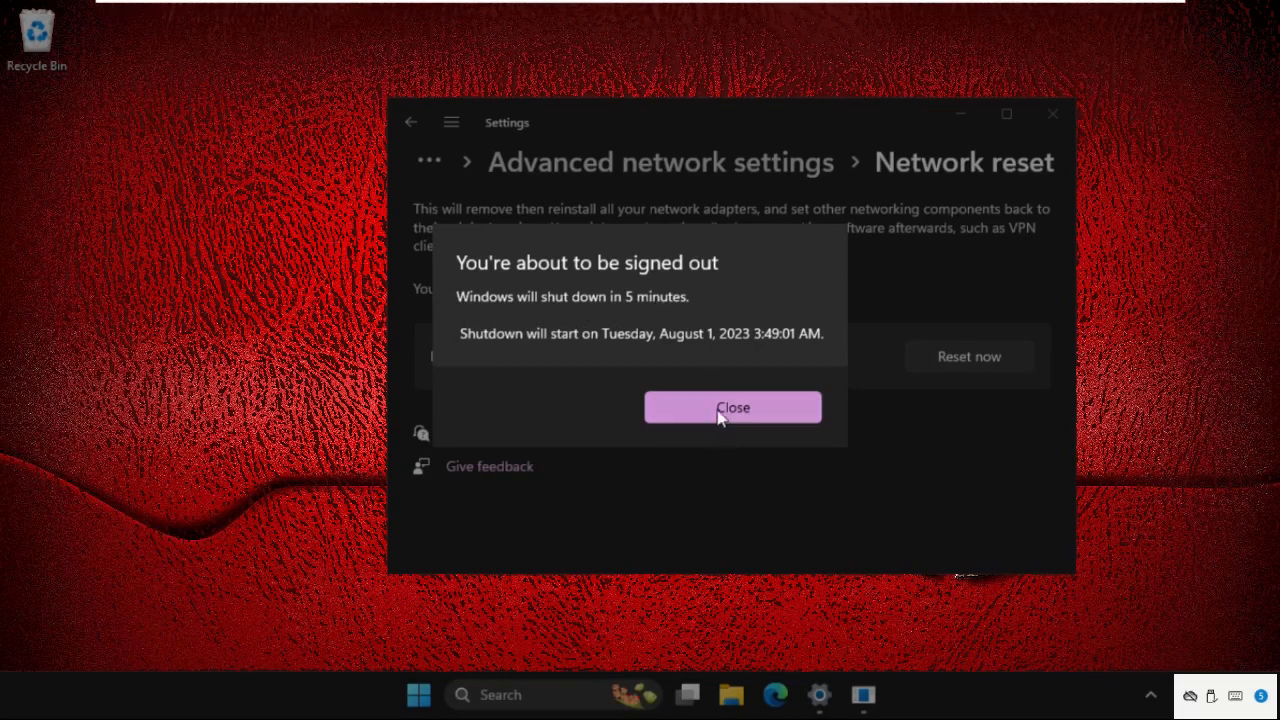
left_click(732, 408)
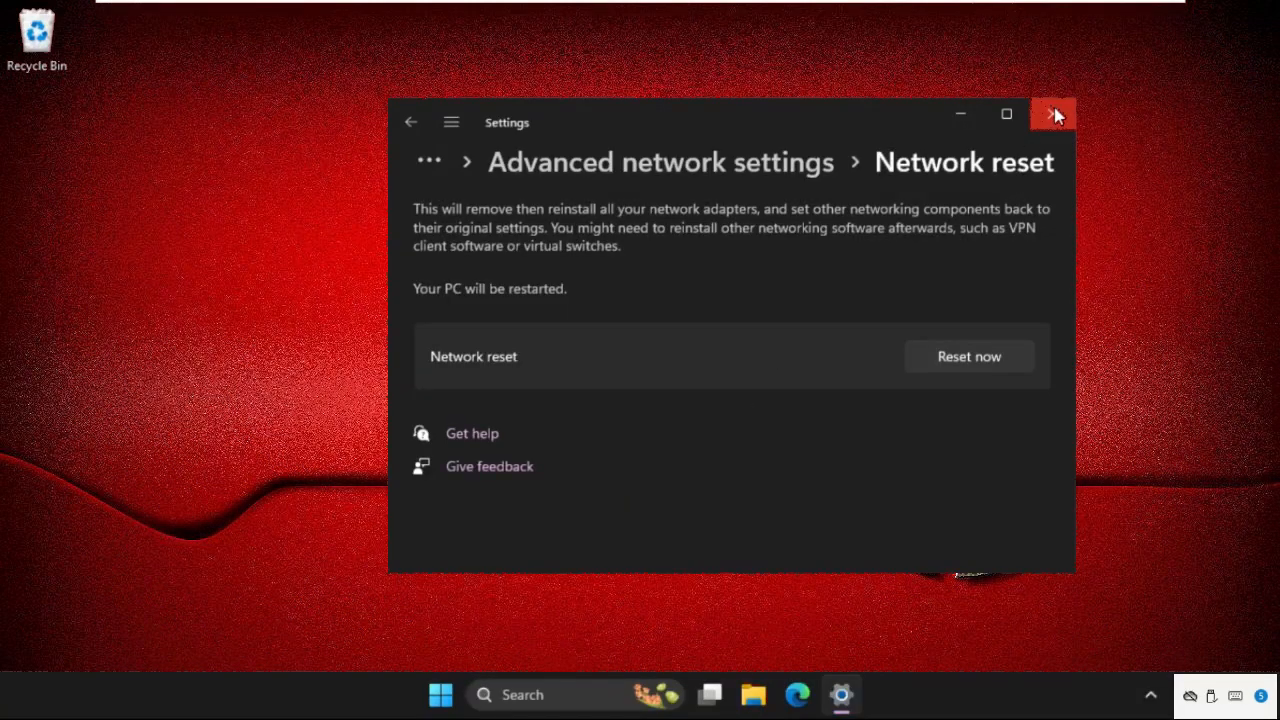
Close Settings and search 'services' to launch the Services console.
left_click(1052, 114)
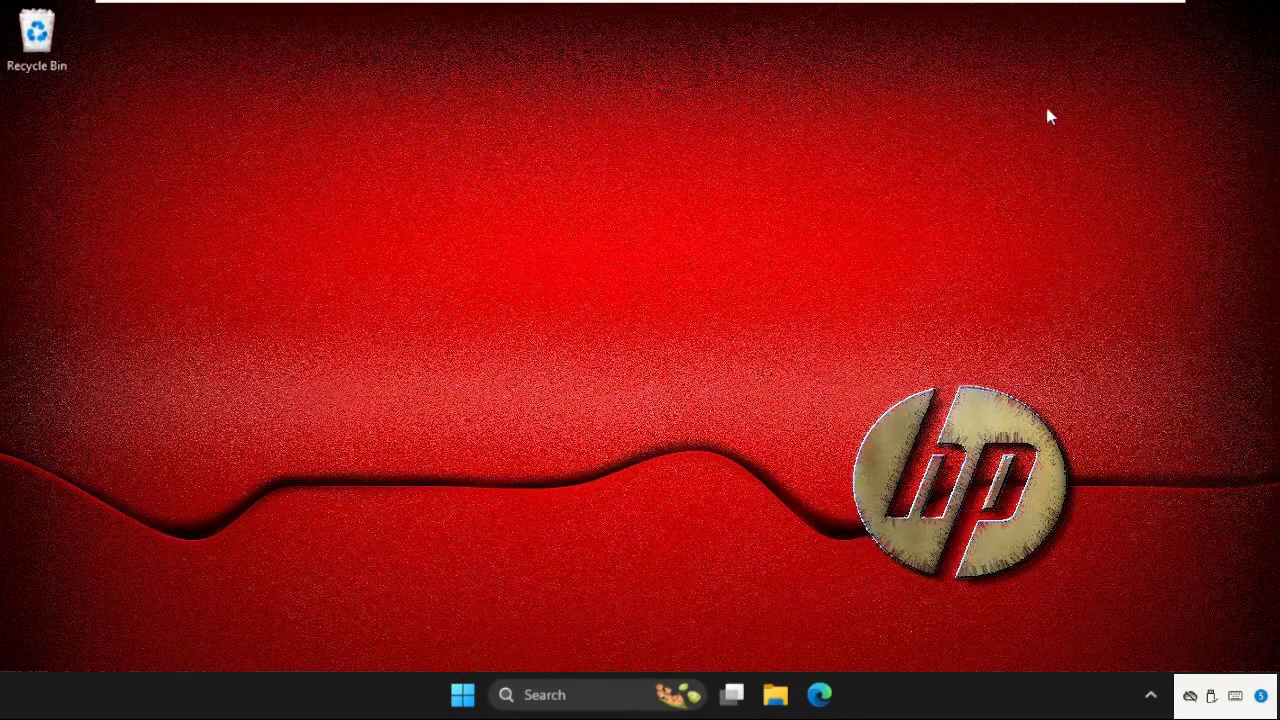
mouse_move(576, 264)
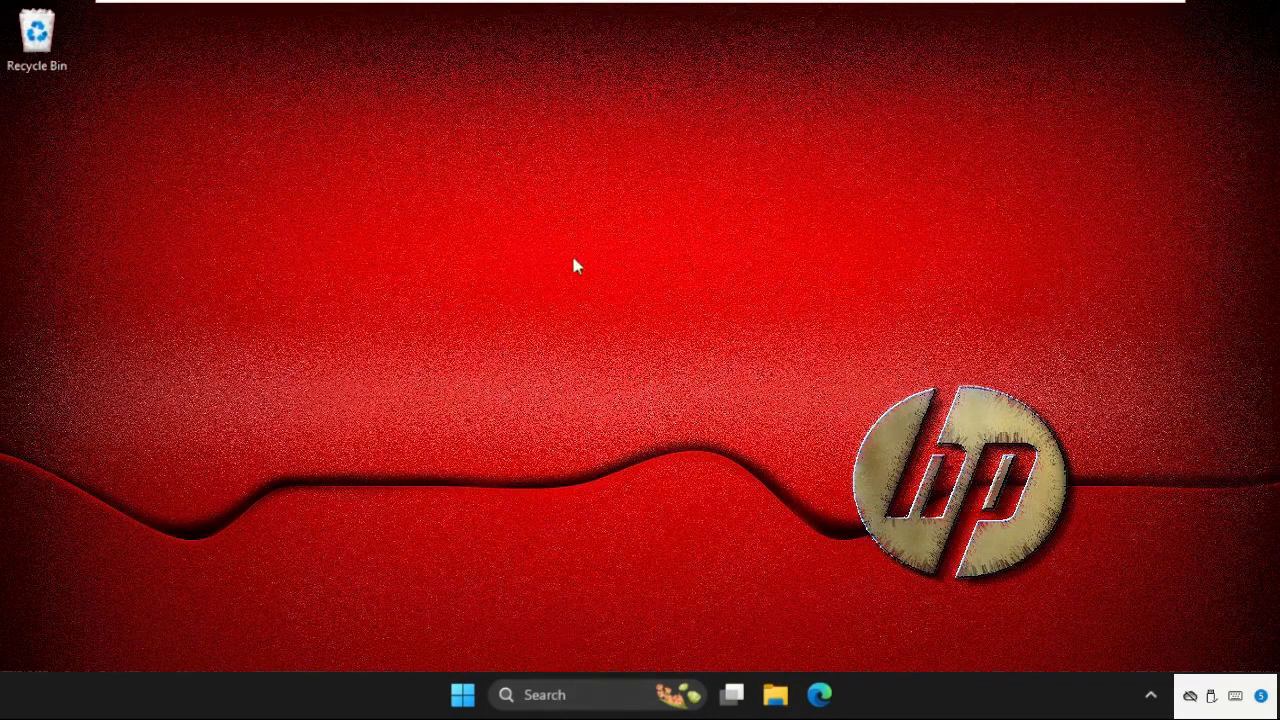
mouse_move(530, 648)
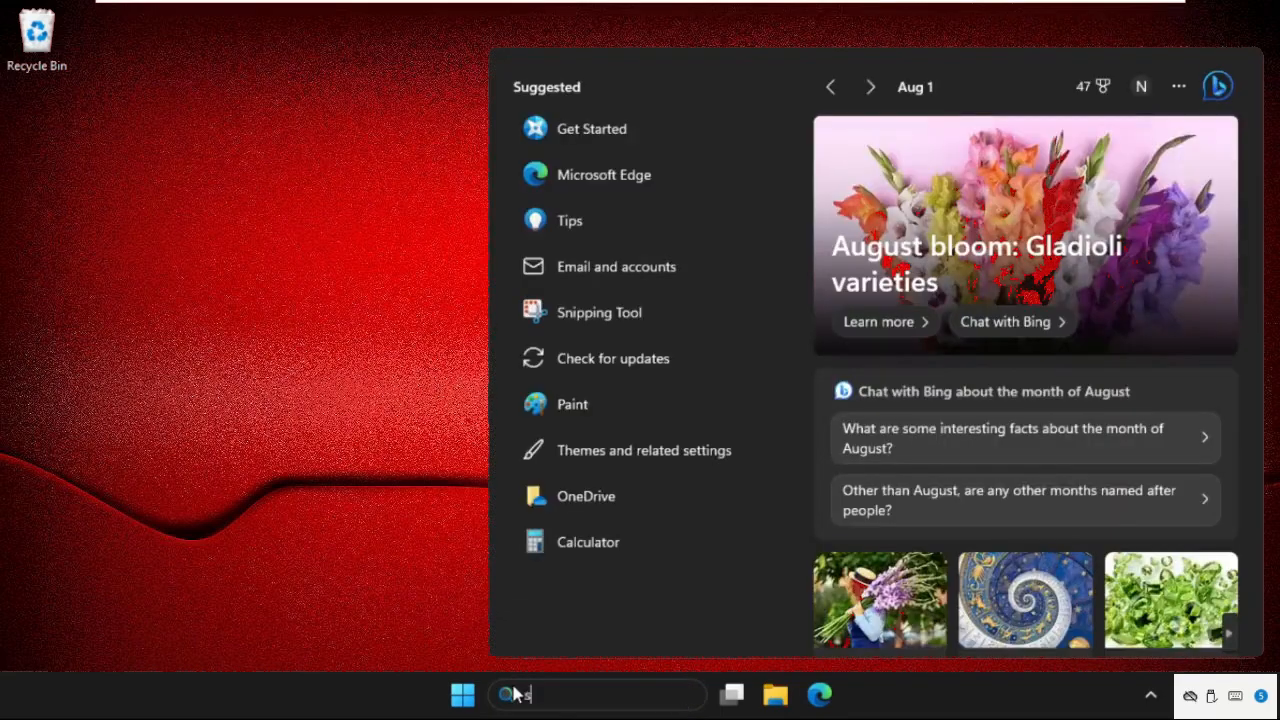
type("services")
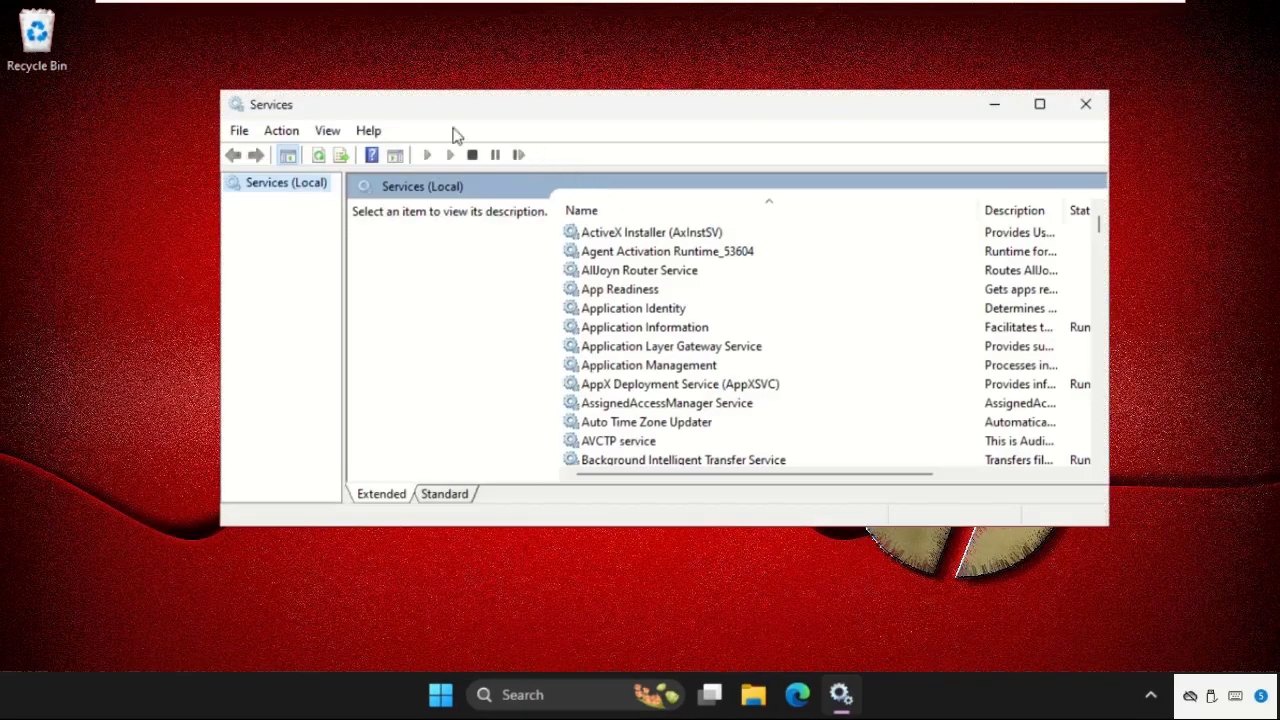
Move down the services list past Windows Update and select WLAN AutoConfig.
left_click(620, 288)
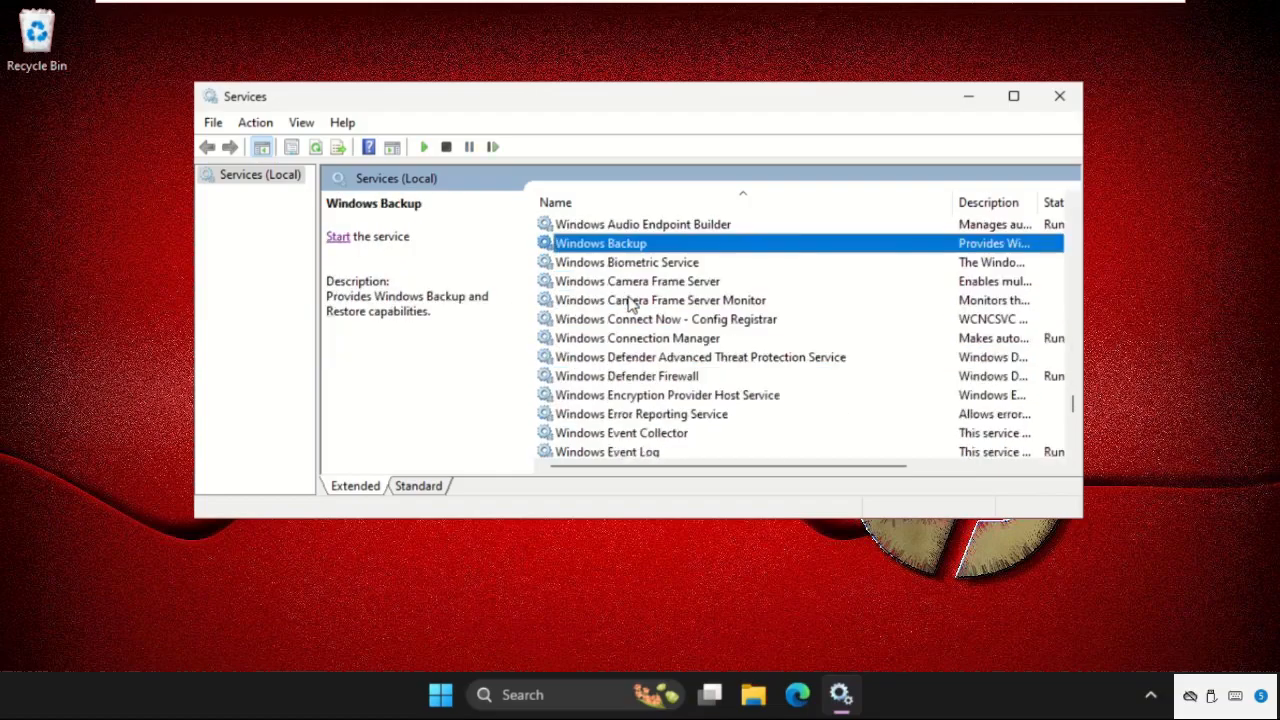
left_click(636, 280)
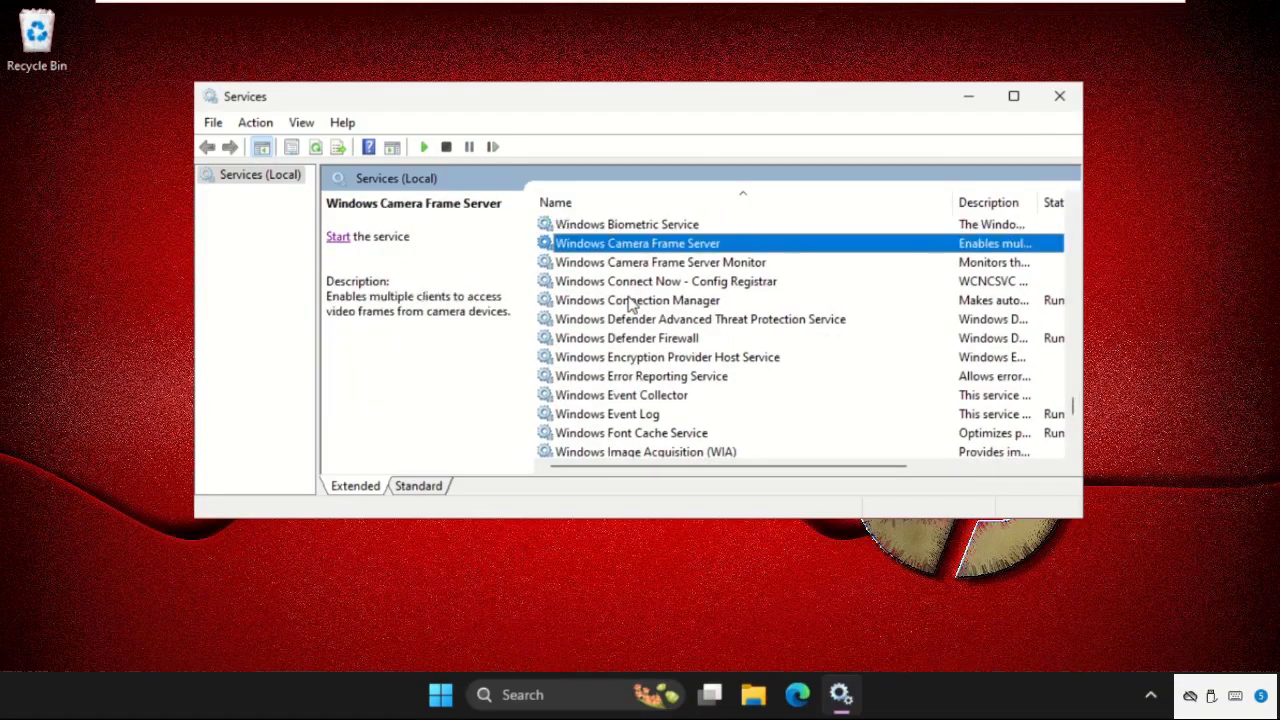
scroll("down", 3)
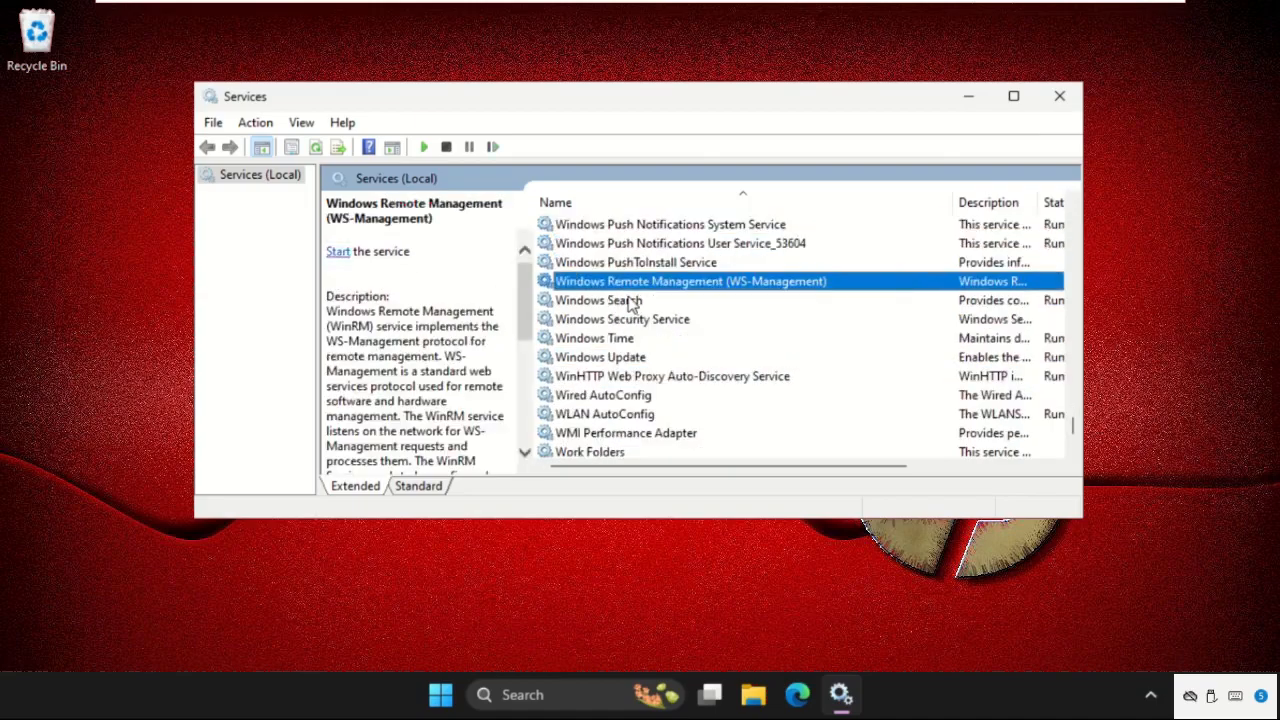
left_click(600, 356)
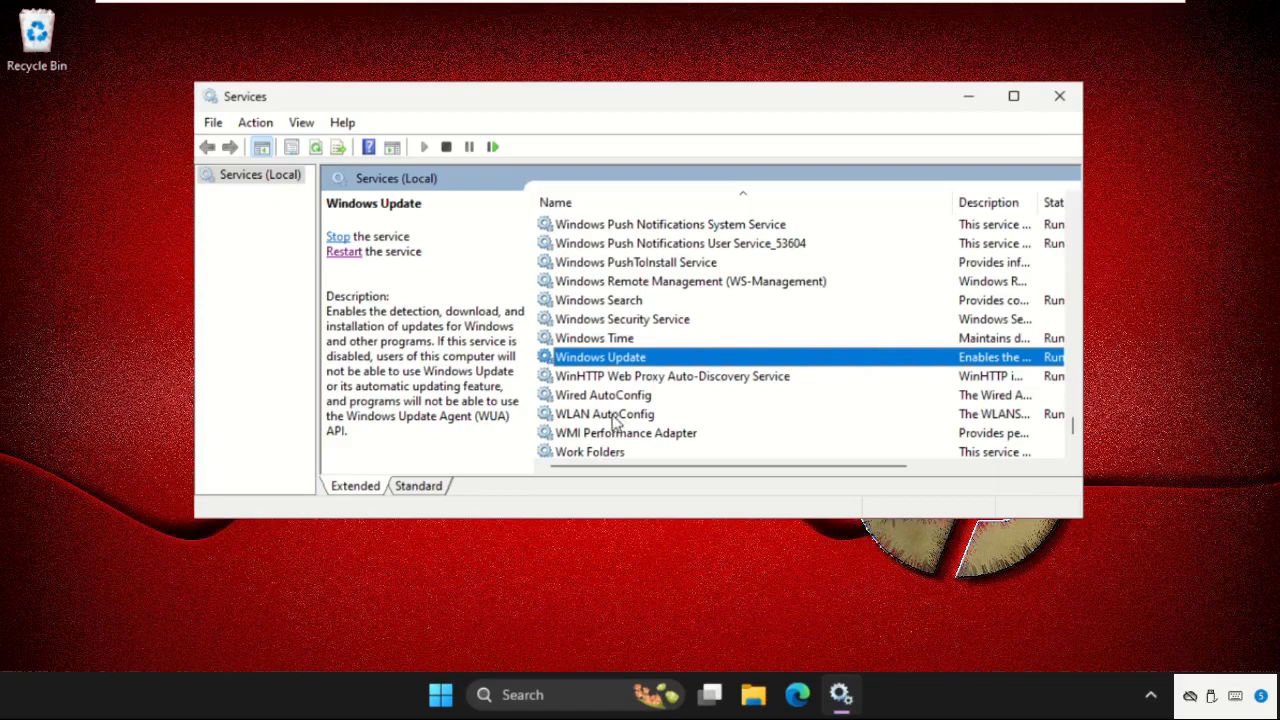
left_click(604, 414)
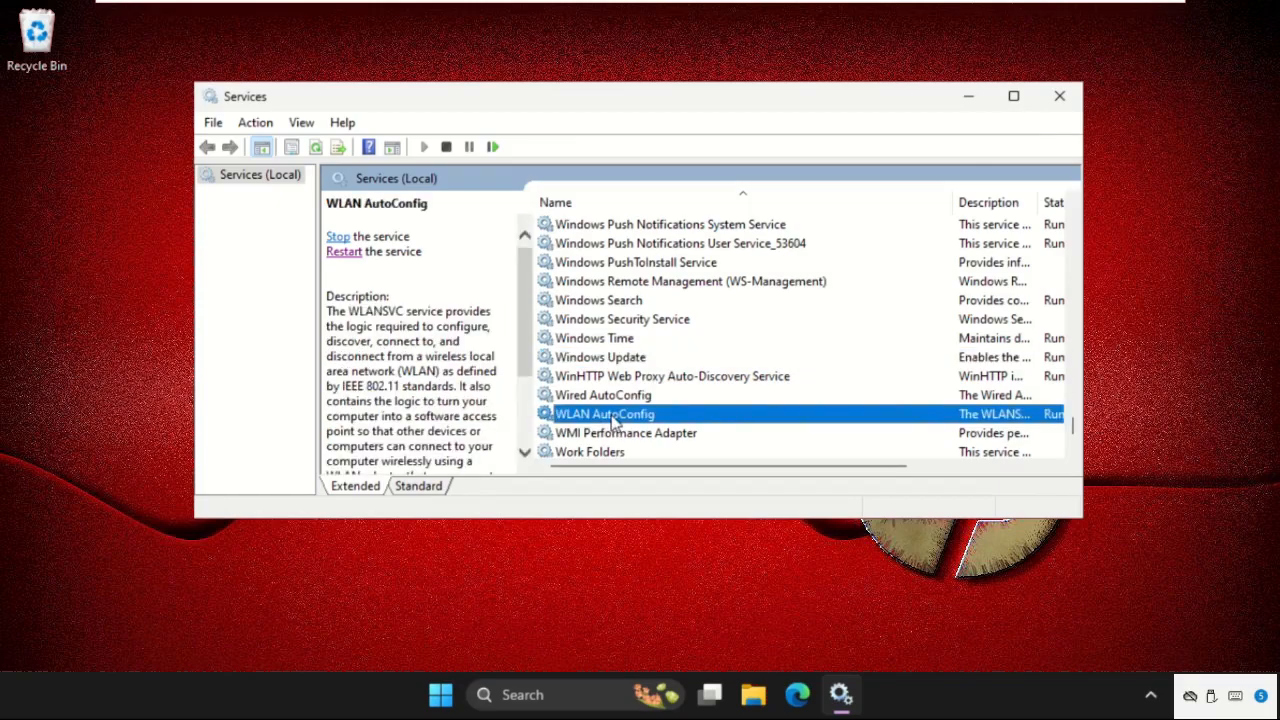
In WLAN AutoConfig's properties, confirm Startup type Automatic and accept with OK.
double_click(604, 412)
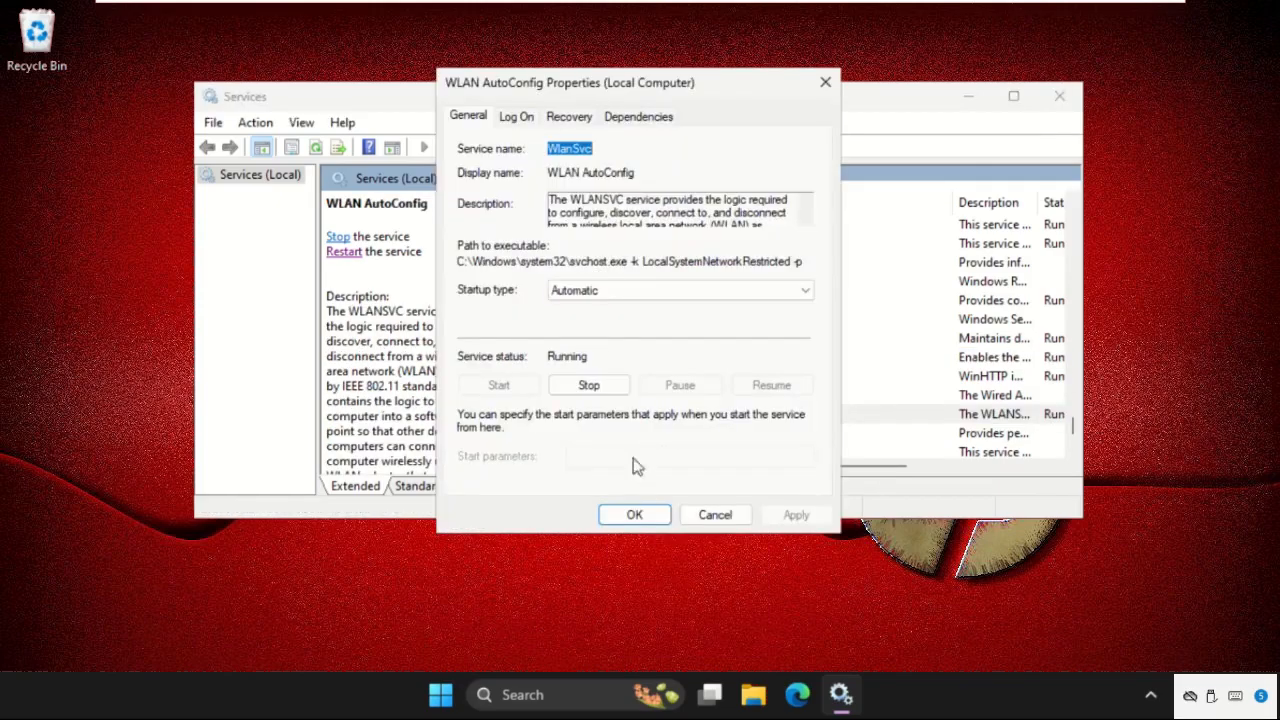
mouse_move(508, 308)
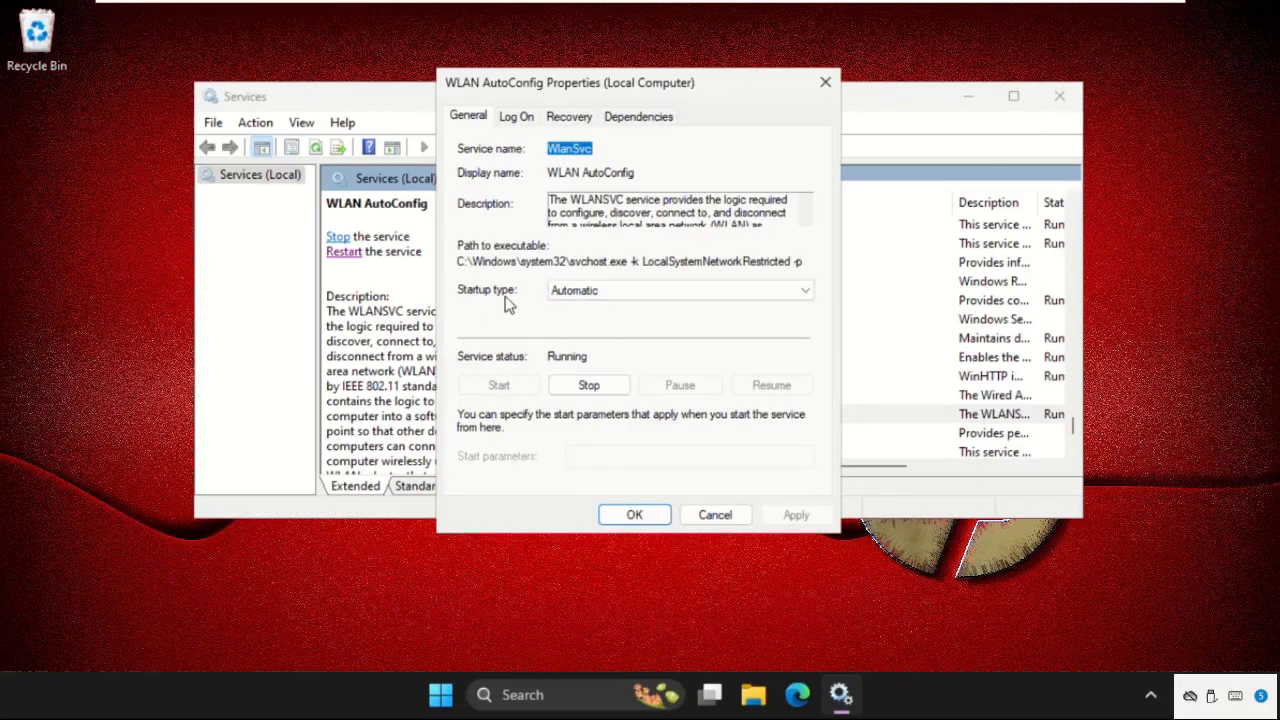
mouse_move(620, 504)
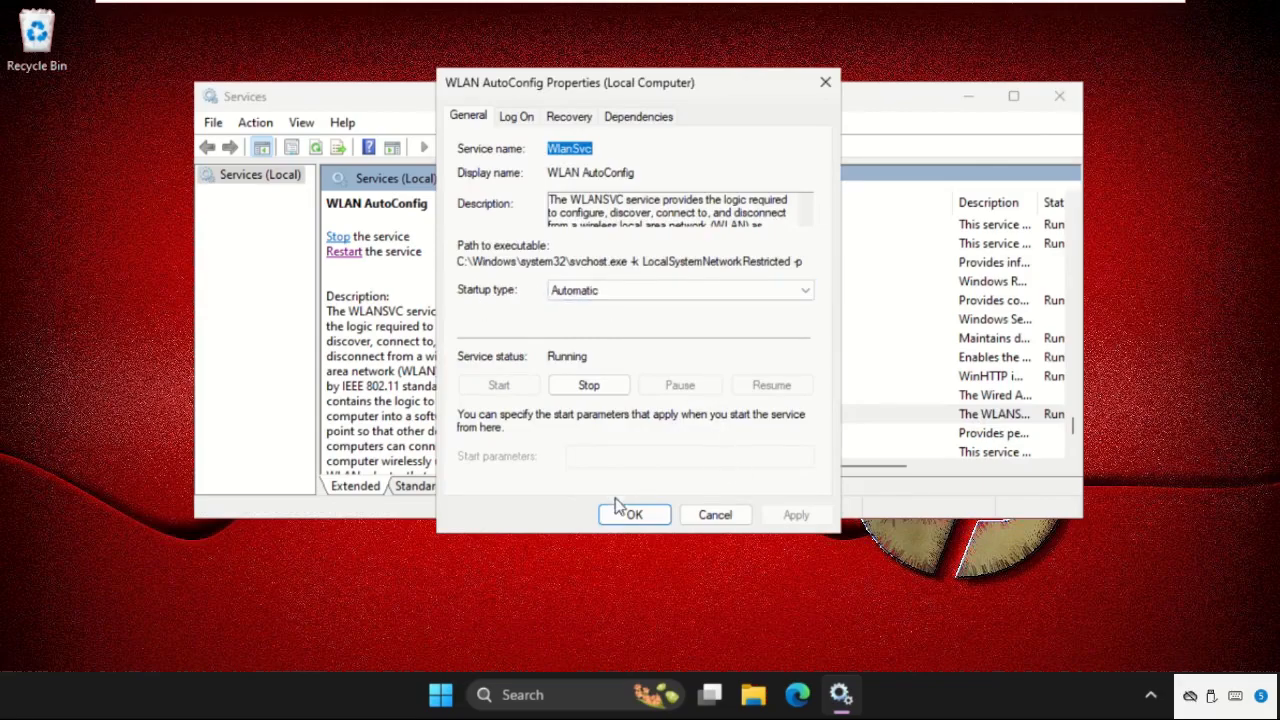
left_click(628, 514)
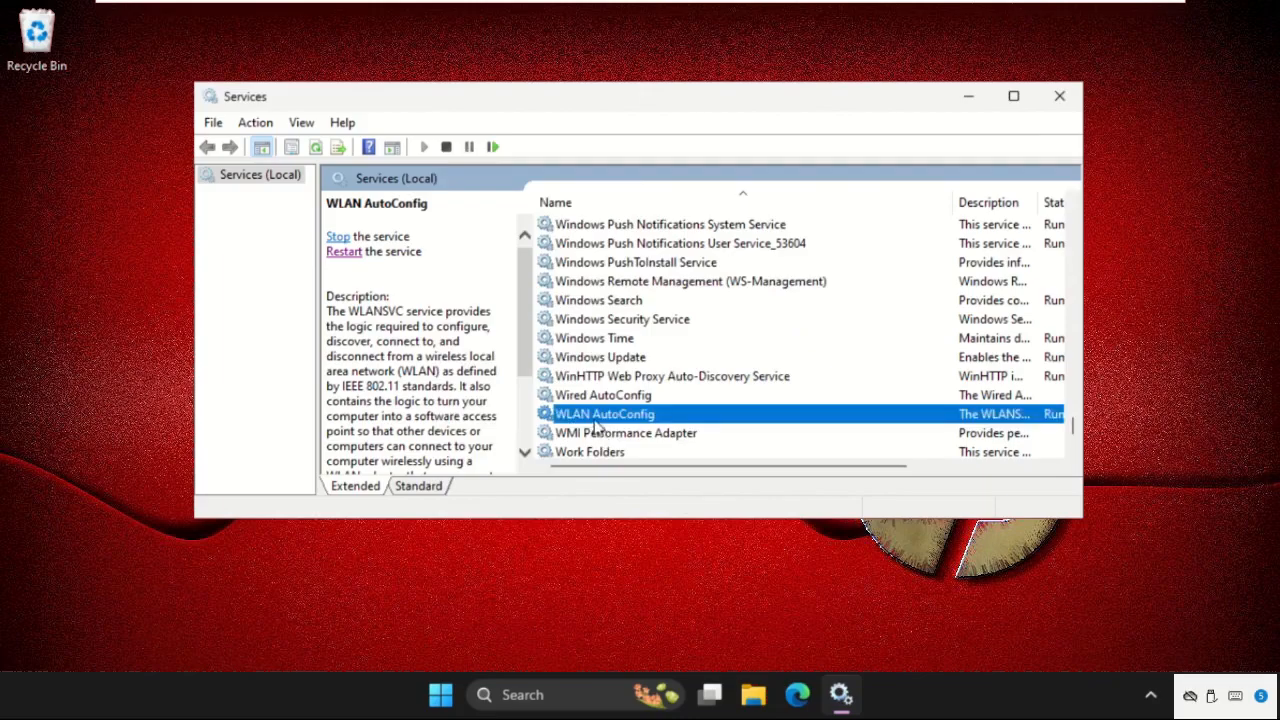
Restart WLAN AutoConfig from its context menu and dismiss the progress window.
right_click(604, 414)
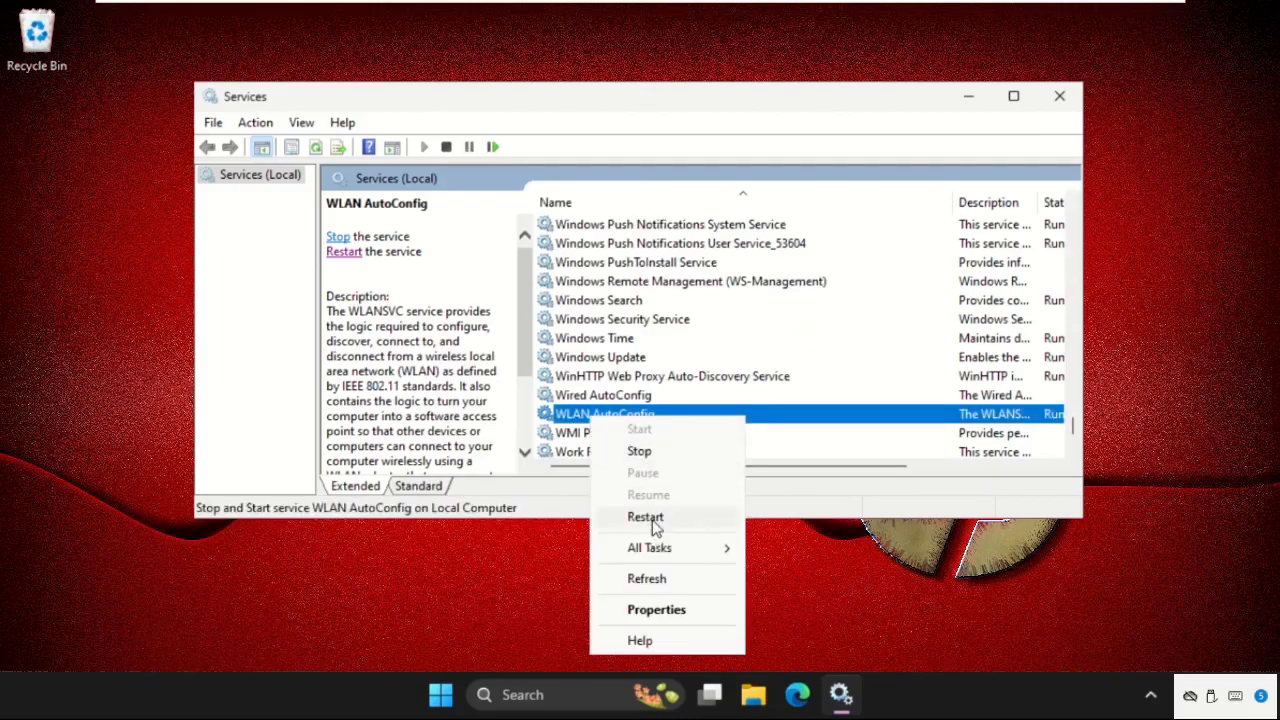
left_click(644, 516)
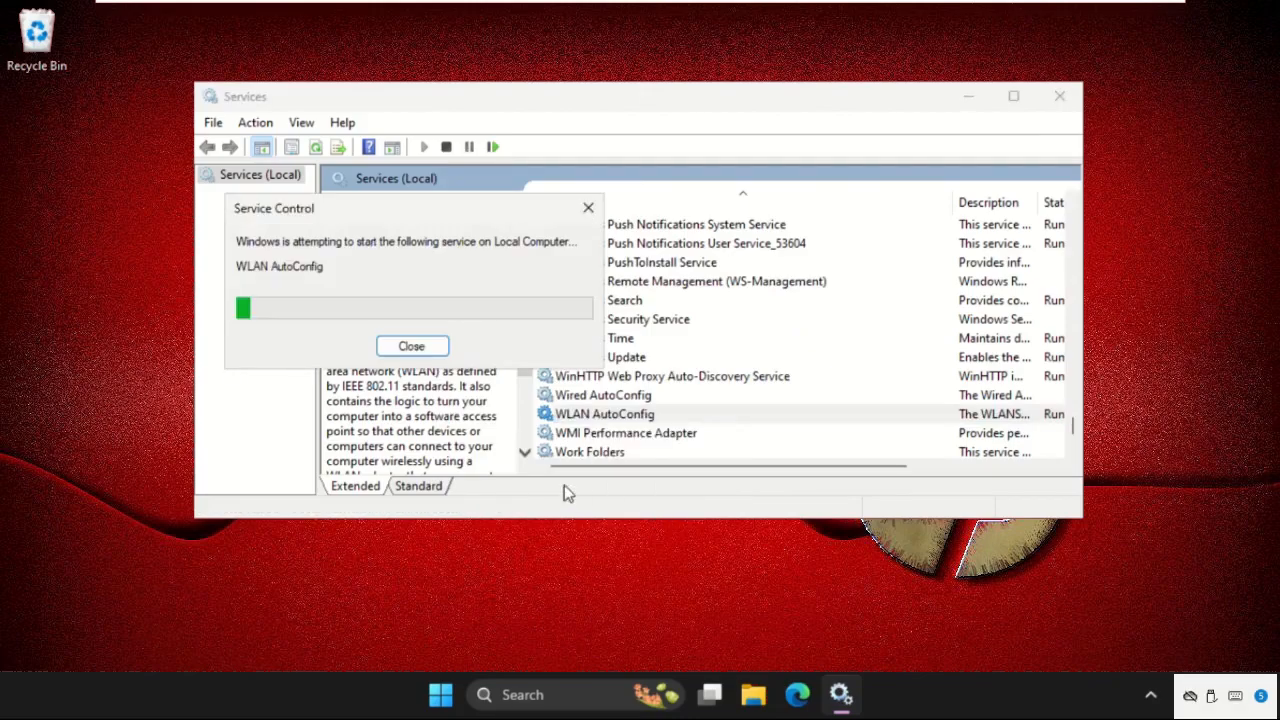
left_click(412, 344)
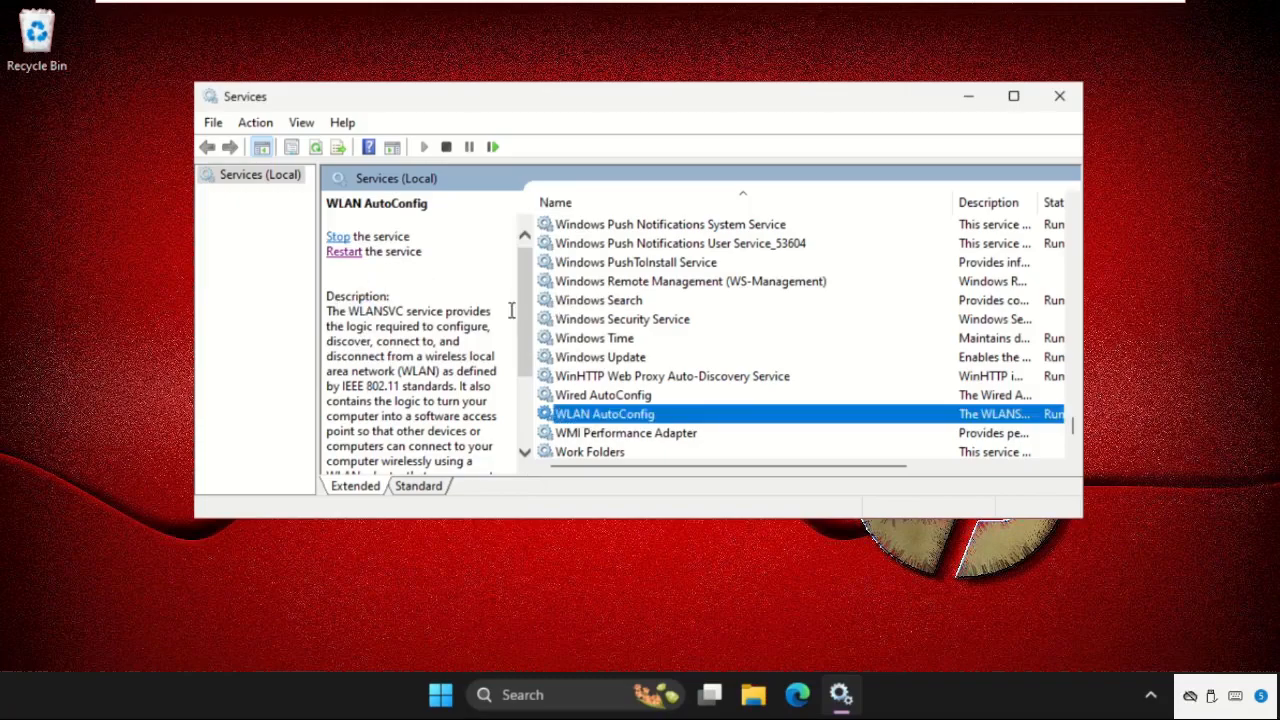
mouse_move(1060, 96)
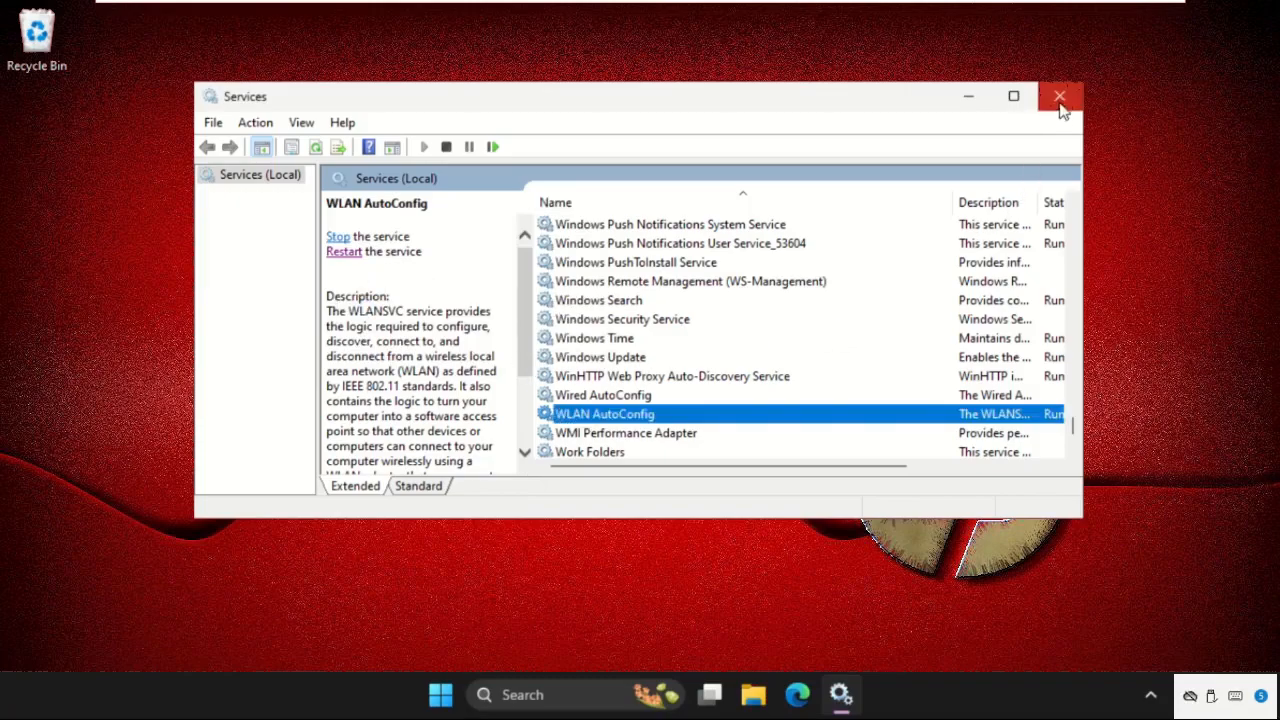
Close Services and show the Start menu's shutdown and restart options.
left_click(462, 694)
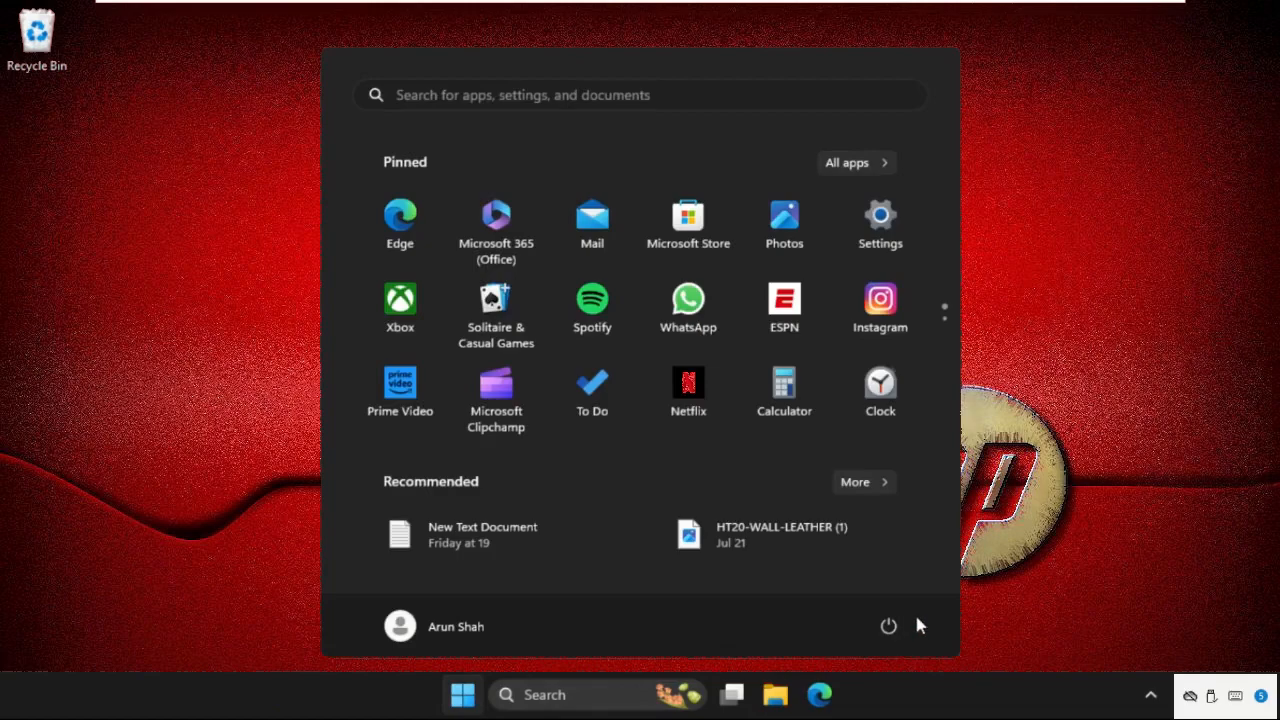
left_click(888, 626)
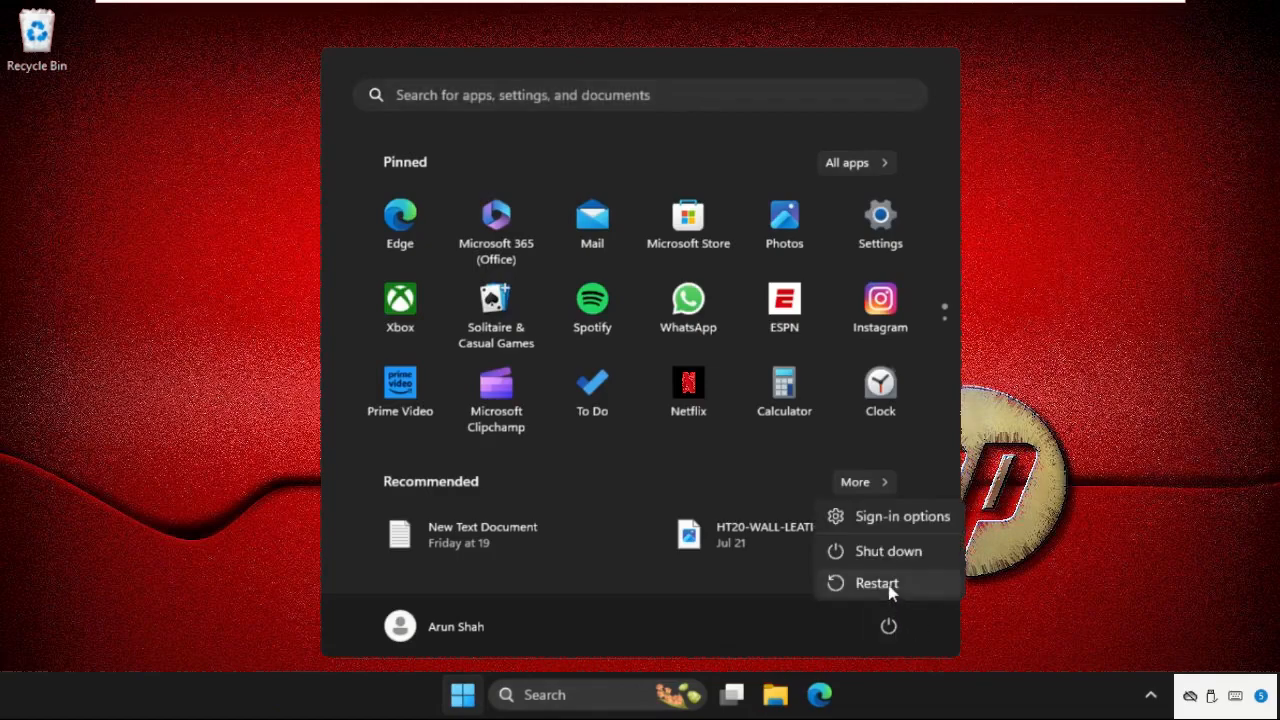
mouse_move(876, 584)
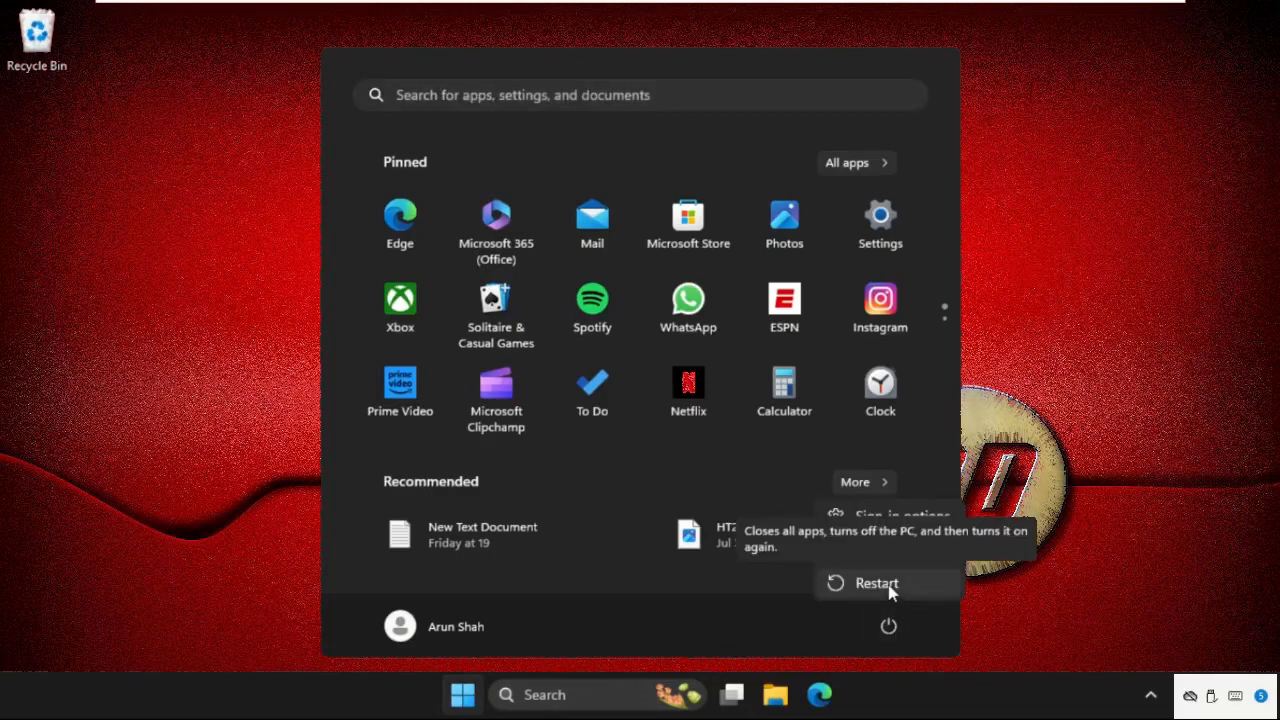